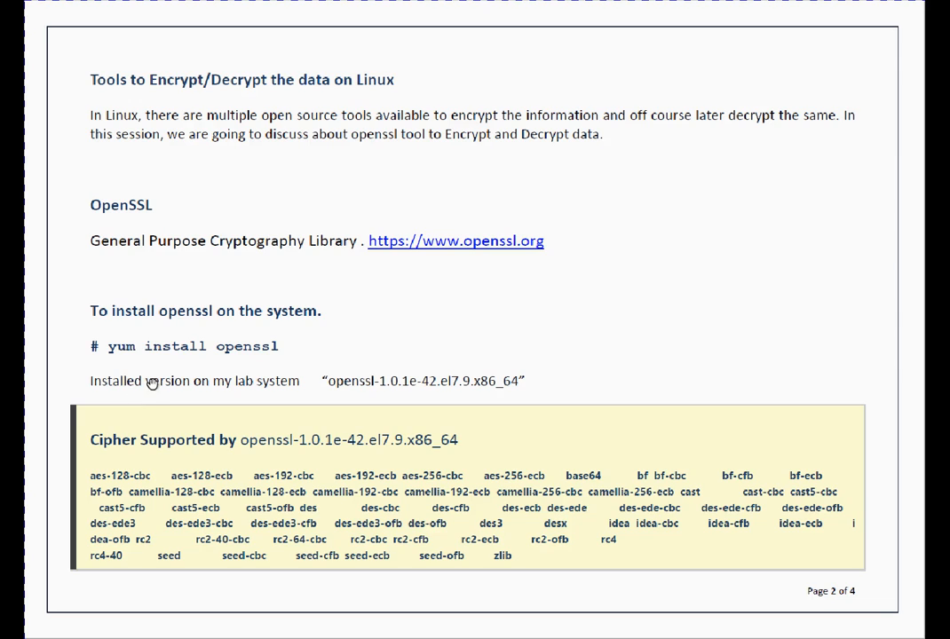
{"action": "mouse_move", "coordinate": [228, 472]}
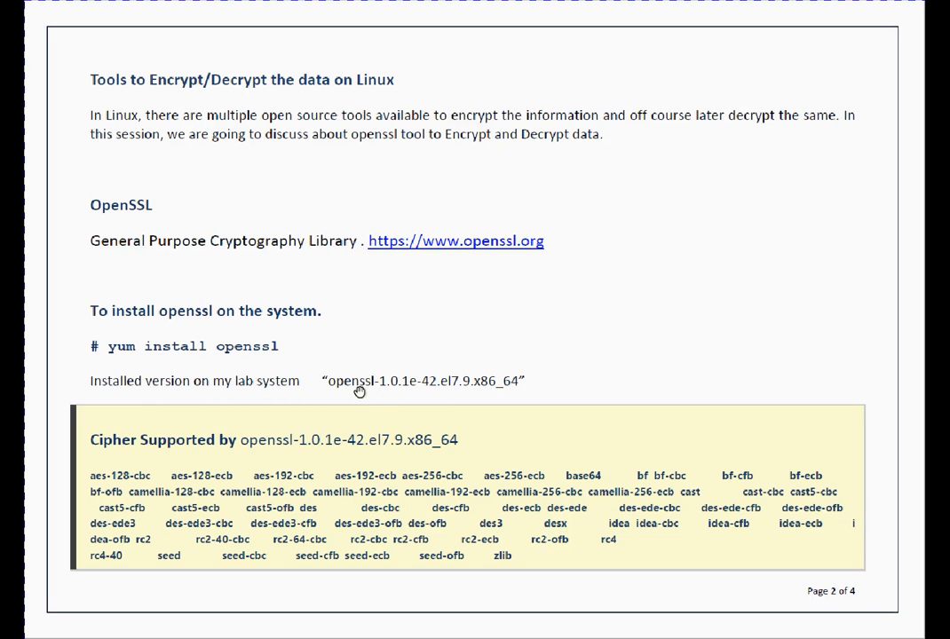
{"action": "mouse_move", "coordinate": [403, 394]}
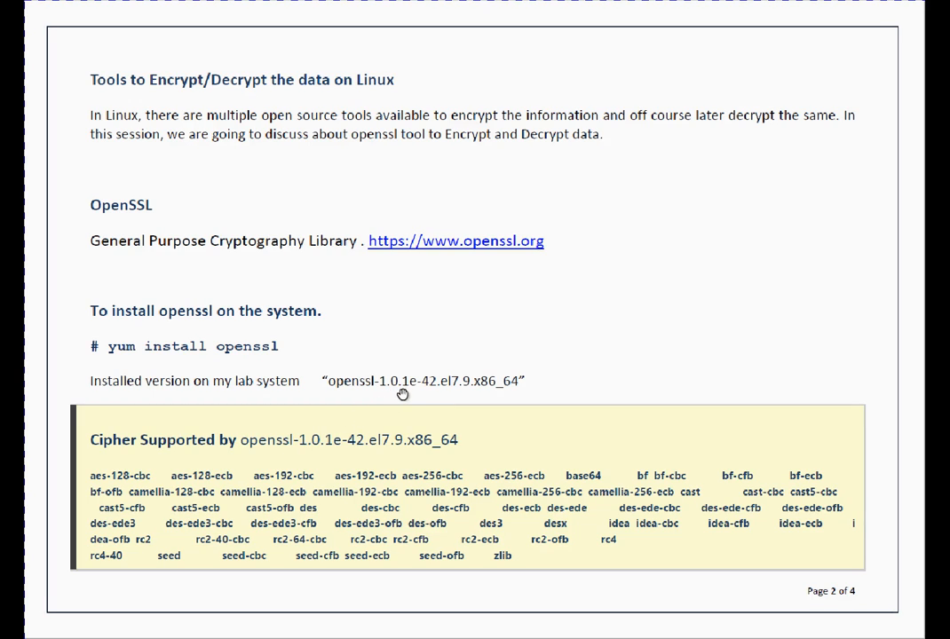
{"action": "mouse_move", "coordinate": [455, 396]}
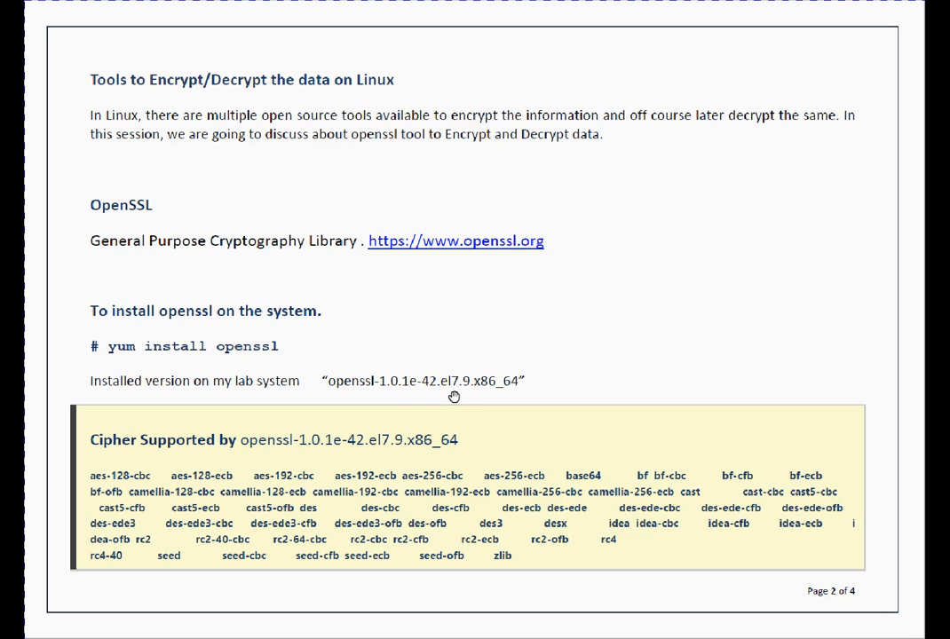
{"action": "mouse_move", "coordinate": [421, 456]}
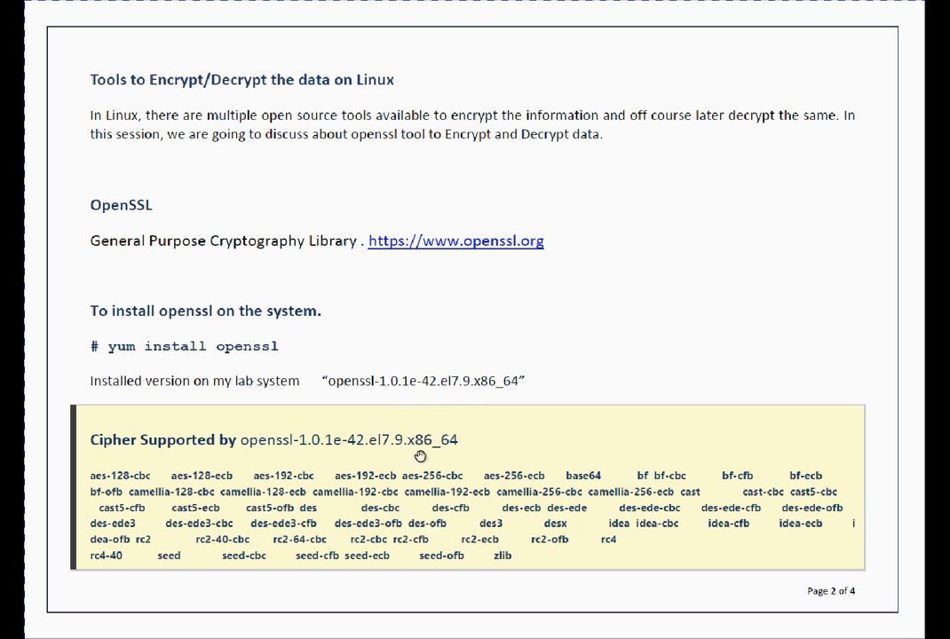
{"action": "mouse_move", "coordinate": [361, 590]}
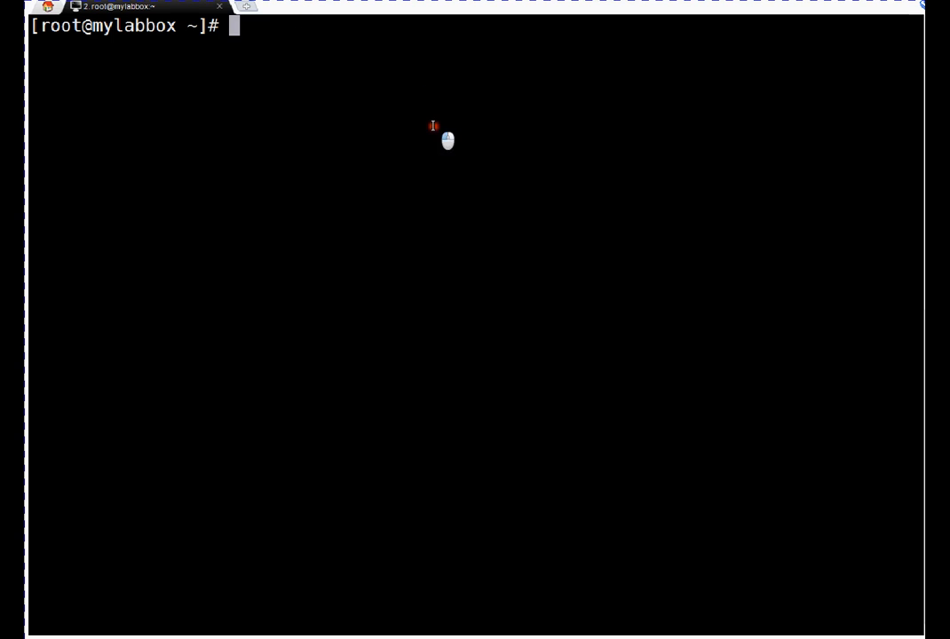
{"action": "mouse_move", "coordinate": [435, 124]}
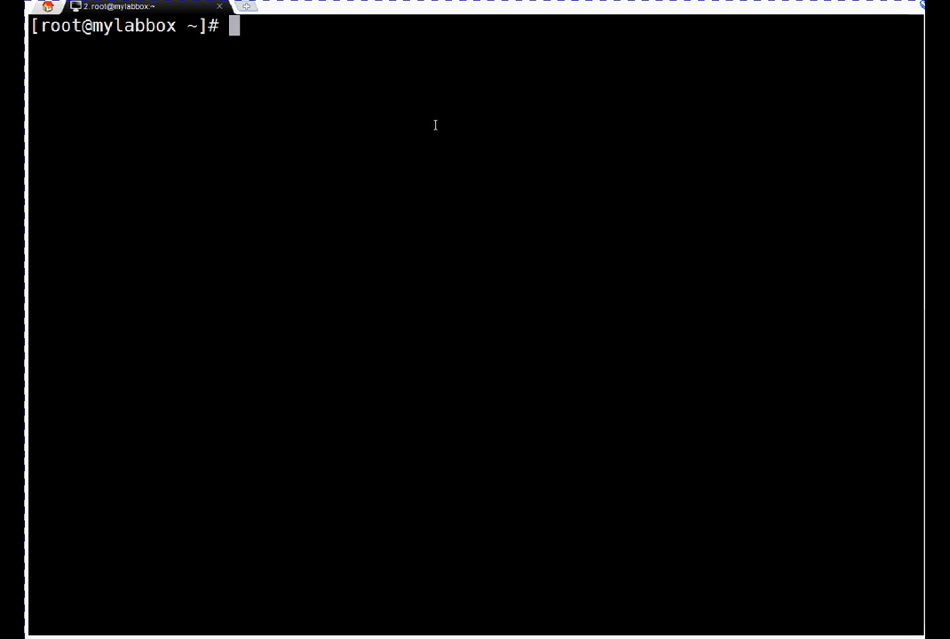
{"action": "type", "text": "echo \""}
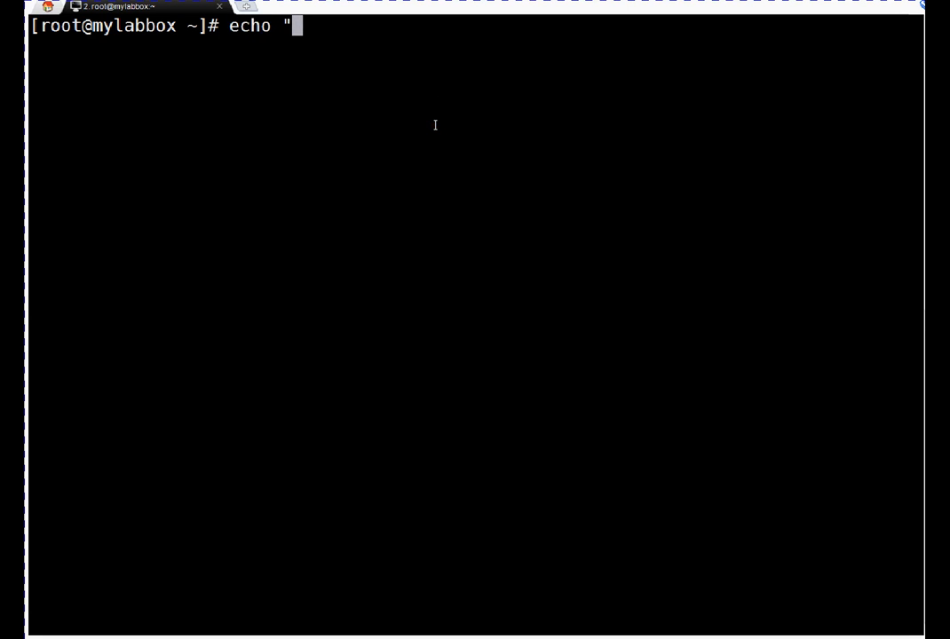
{"action": "type", "text": "Sec"}
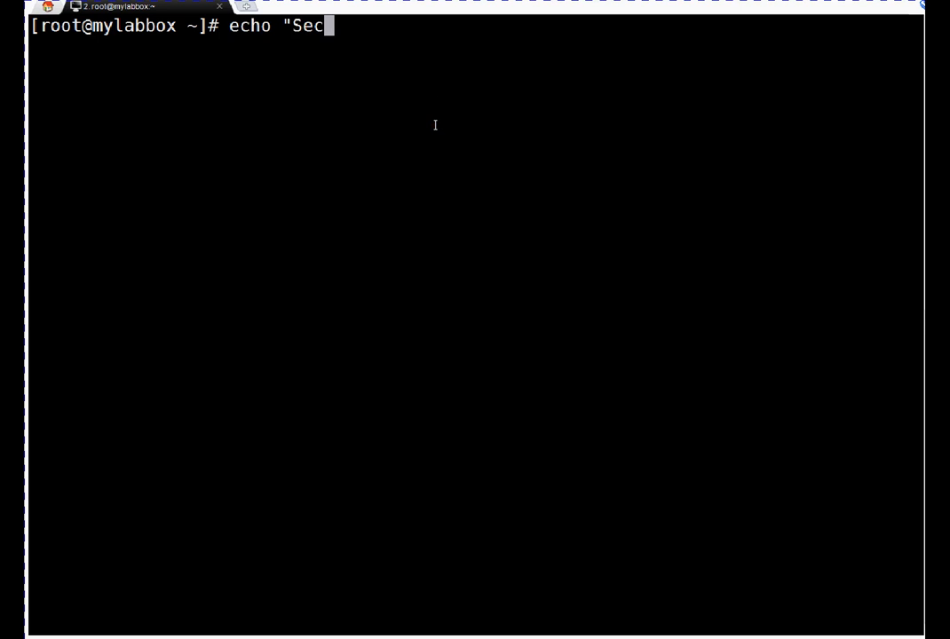
{"action": "type", "text": "ret"}
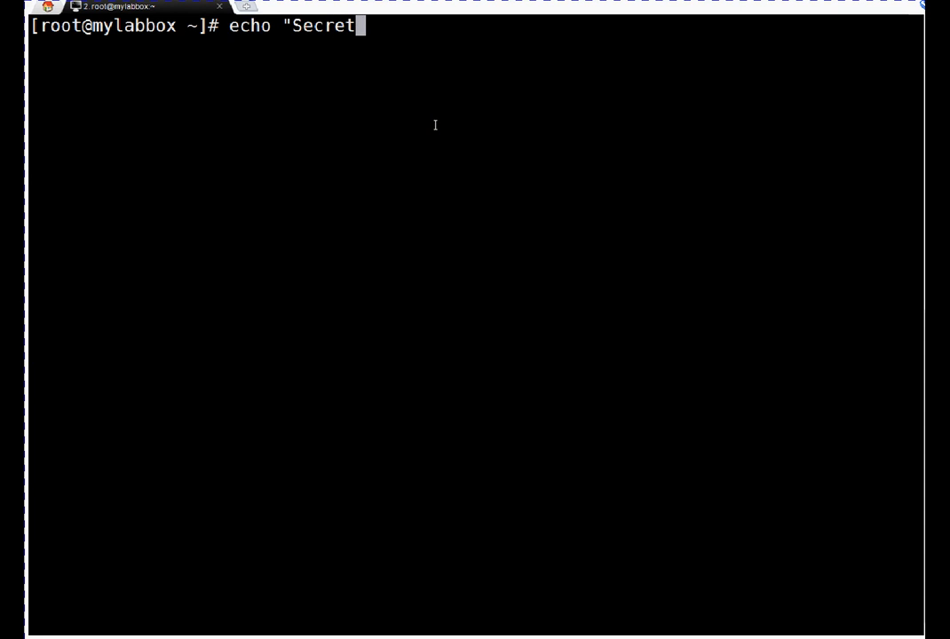
{"action": "type", "text": "Pass"}
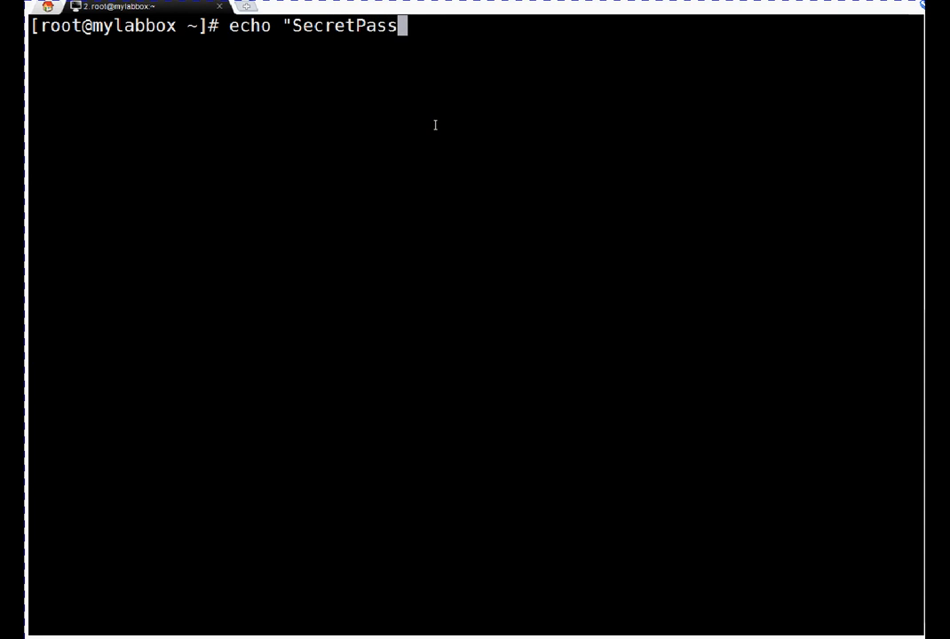
{"action": "type", "text": "word\""}
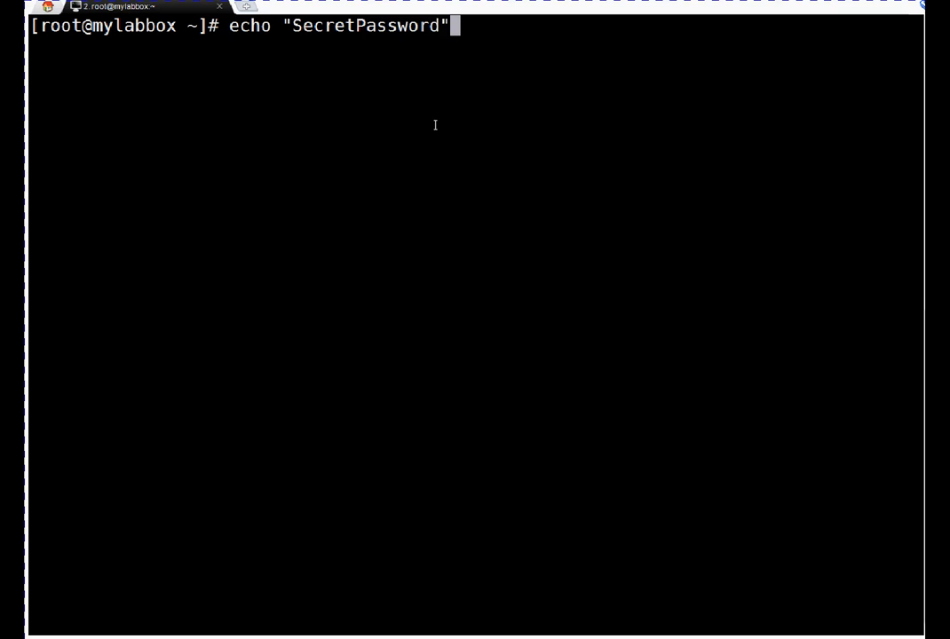
{"action": "type", "text": ">"}
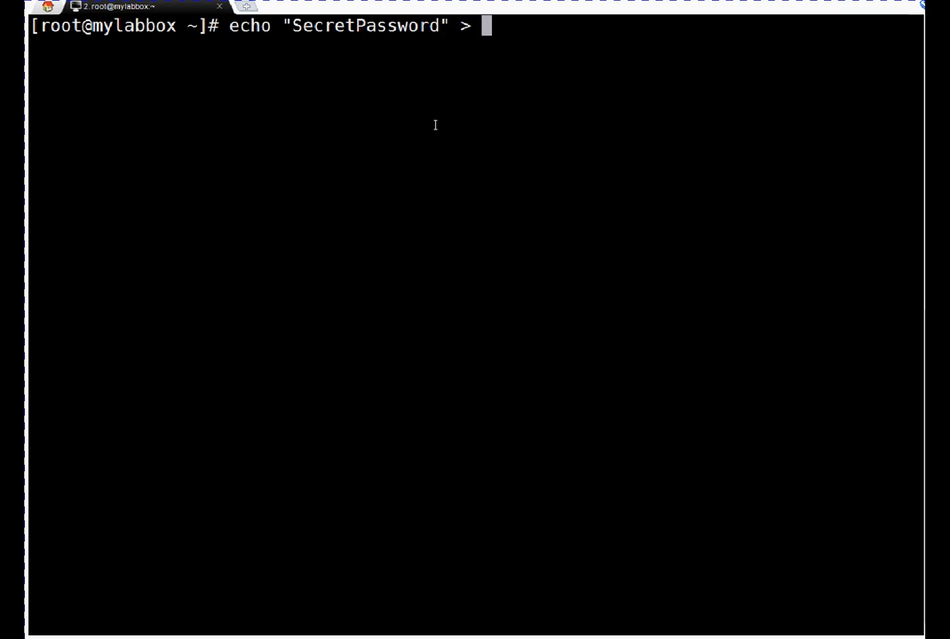
{"action": "type", "text": "~/"}
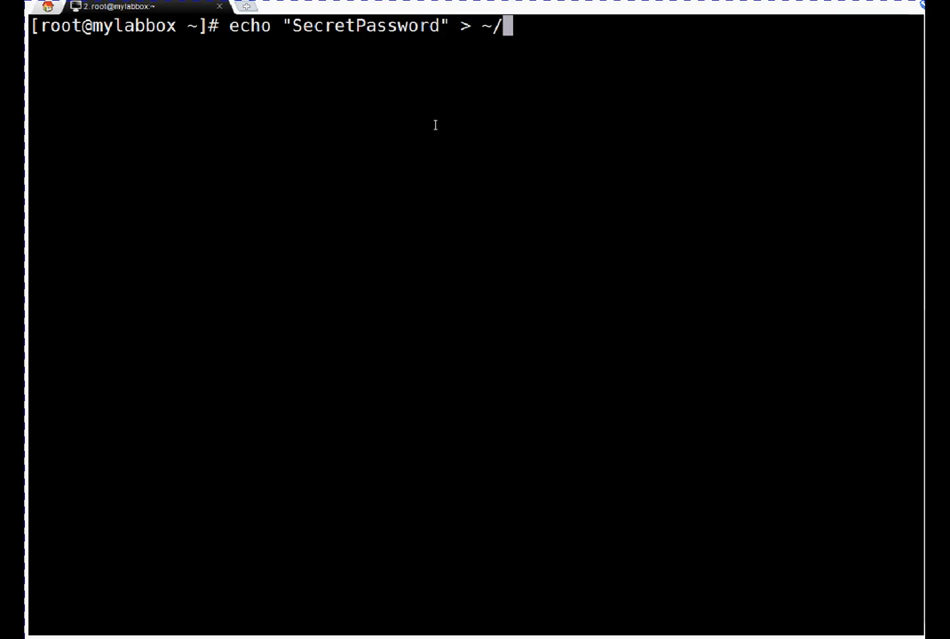
{"action": "type", "text": "secret"}
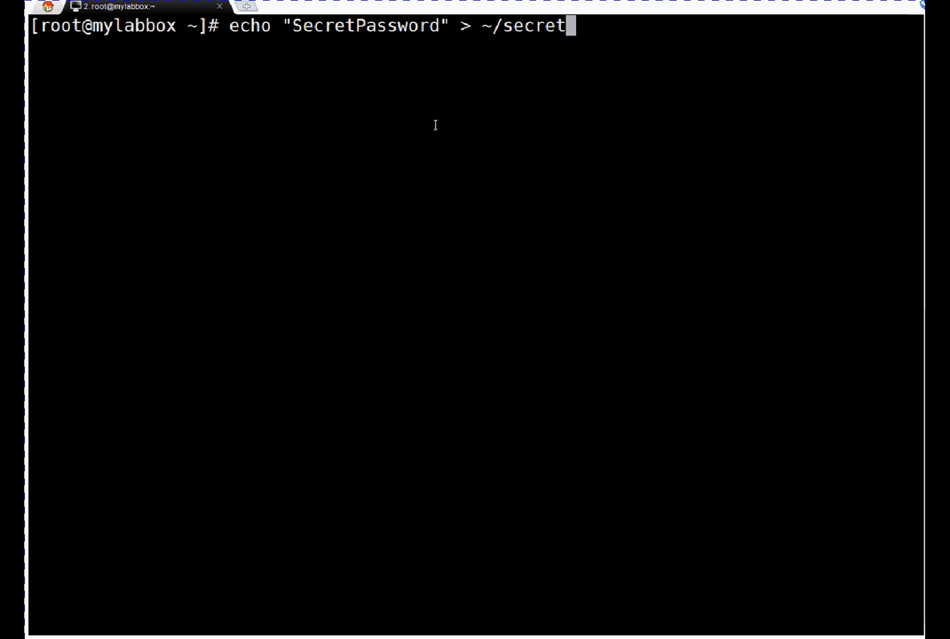
{"action": "type", "text": ".ek"}
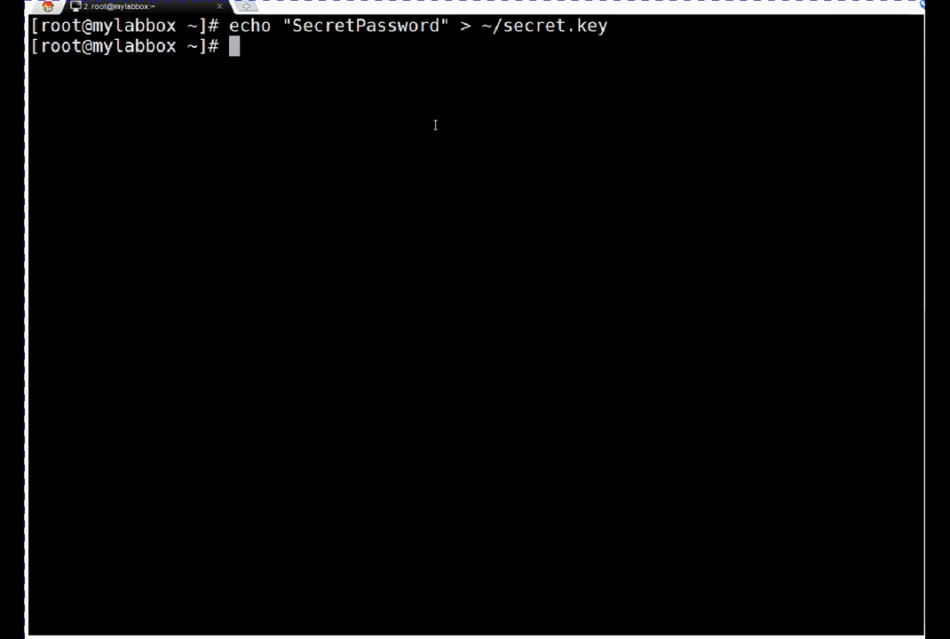
{"action": "type", "text": "cat"}
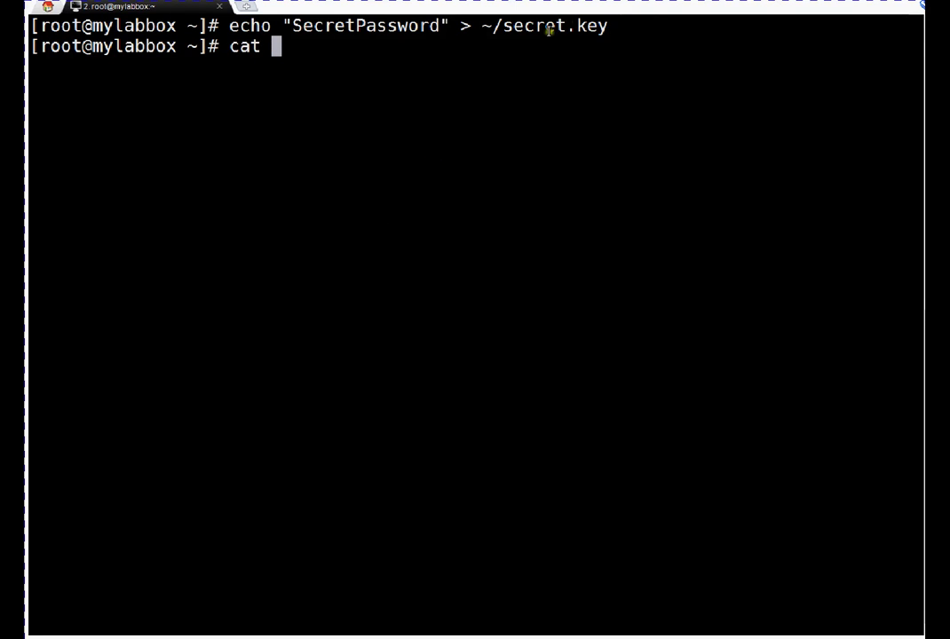
{"action": "double_click", "coordinate": [549, 27]}
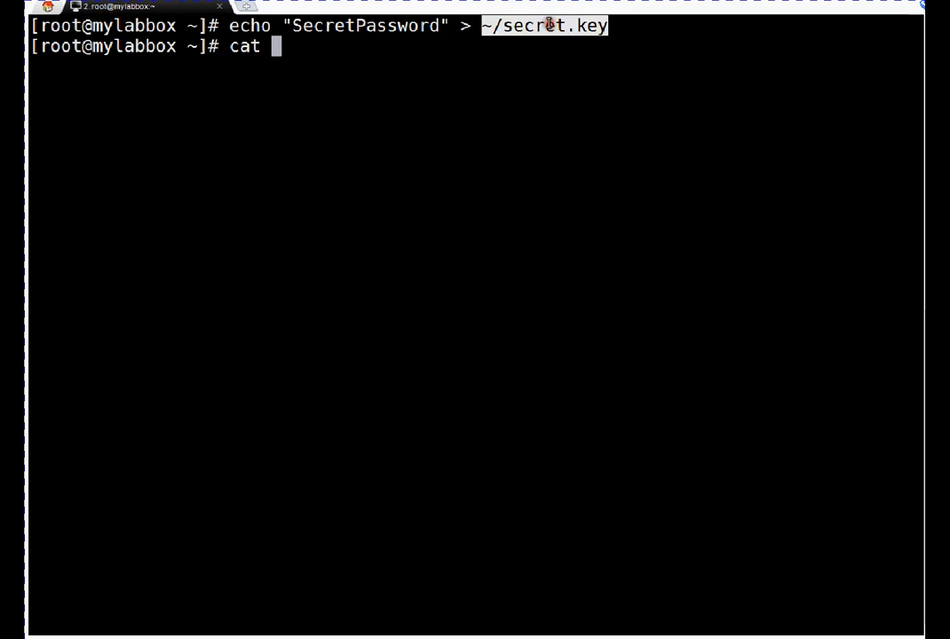
{"action": "type", "text": "~/secret.key"}
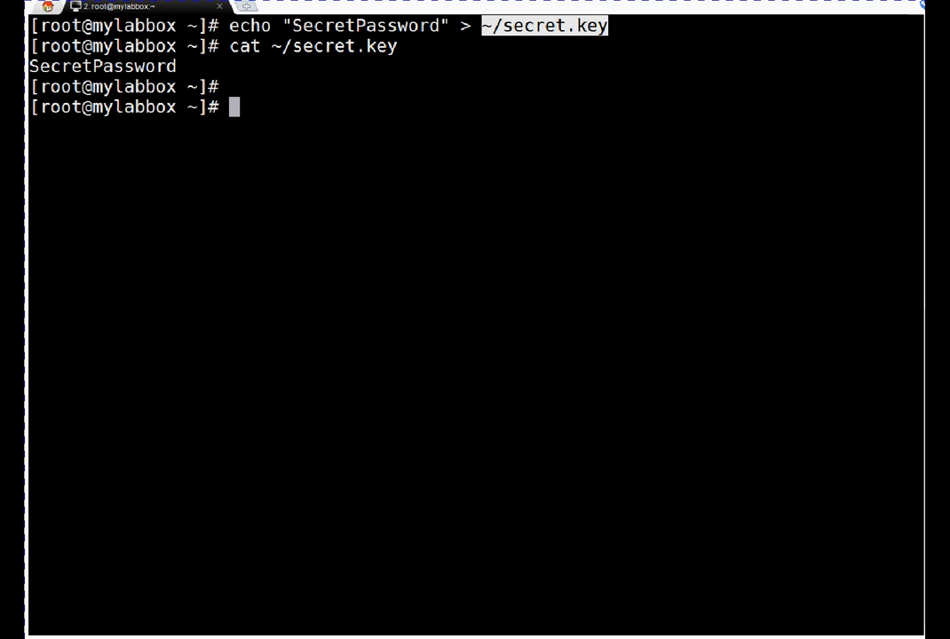
{"action": "mouse_move", "coordinate": [277, 193]}
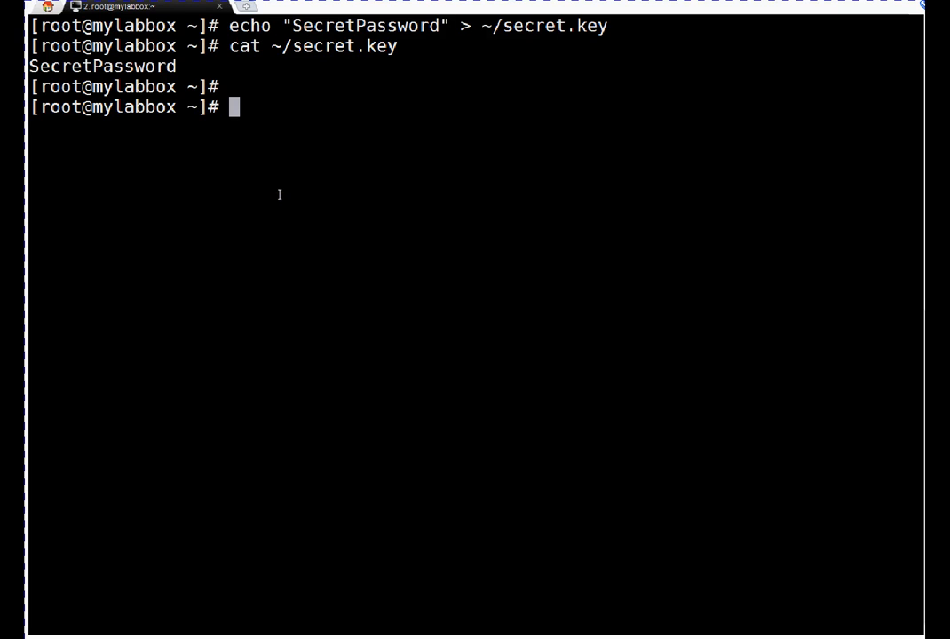
- Compose openssl enc -aes-256-cbc -in ~/secret.key -out ~/dummmp.file at the prompt
{"action": "type", "text": "open"}
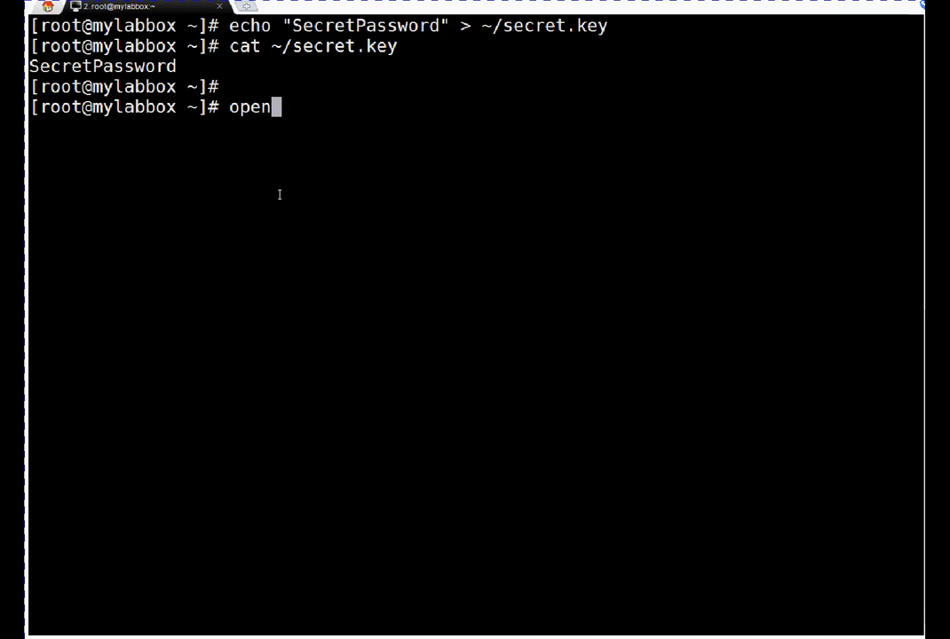
{"action": "type", "text": "ssl enc"}
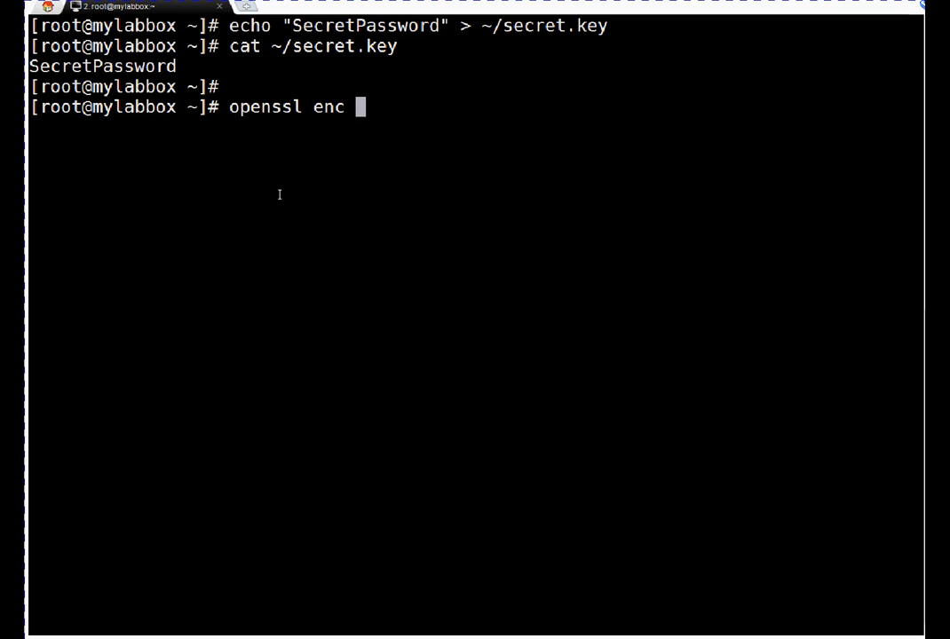
{"action": "type", "text": "-aes"}
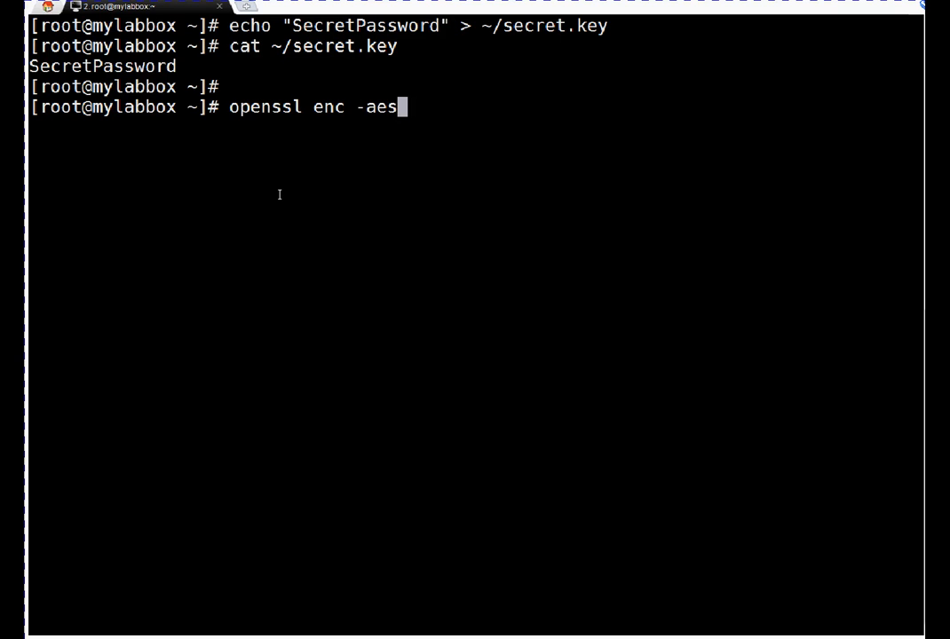
{"action": "type", "text": "-256"}
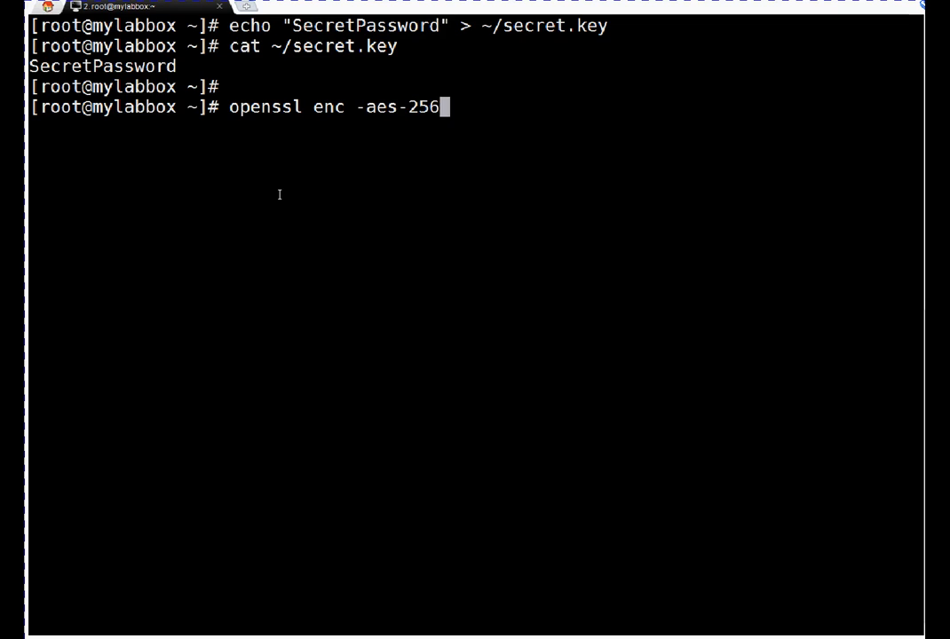
{"action": "type", "text": "-cbc"}
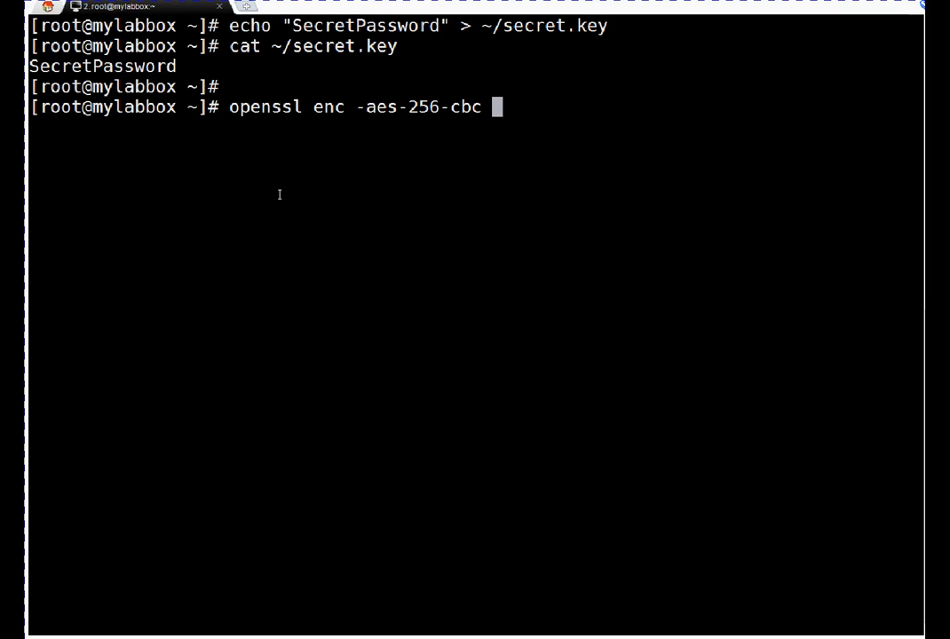
{"action": "type", "text": "-in"}
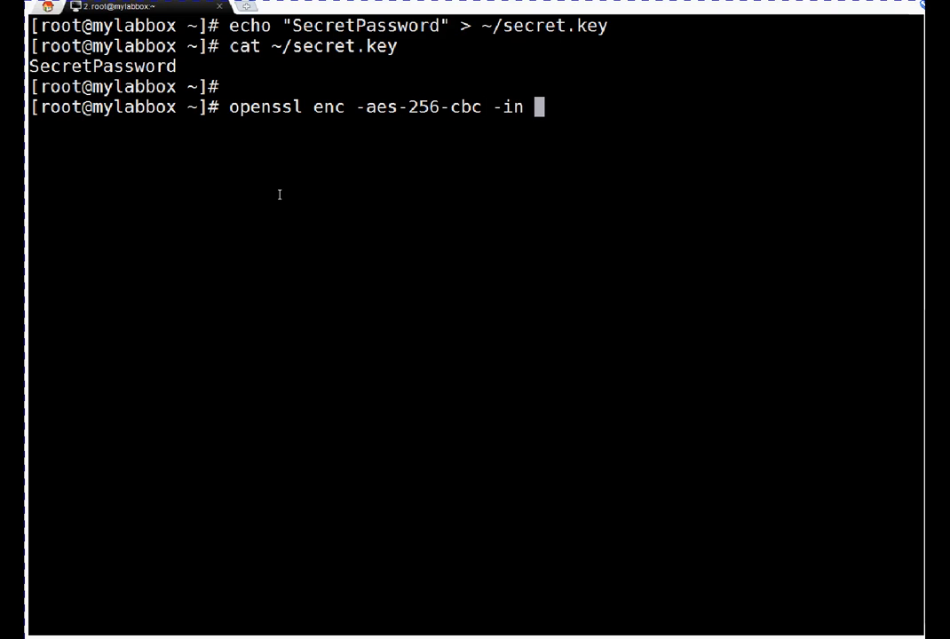
{"action": "mouse_move", "coordinate": [570, 15]}
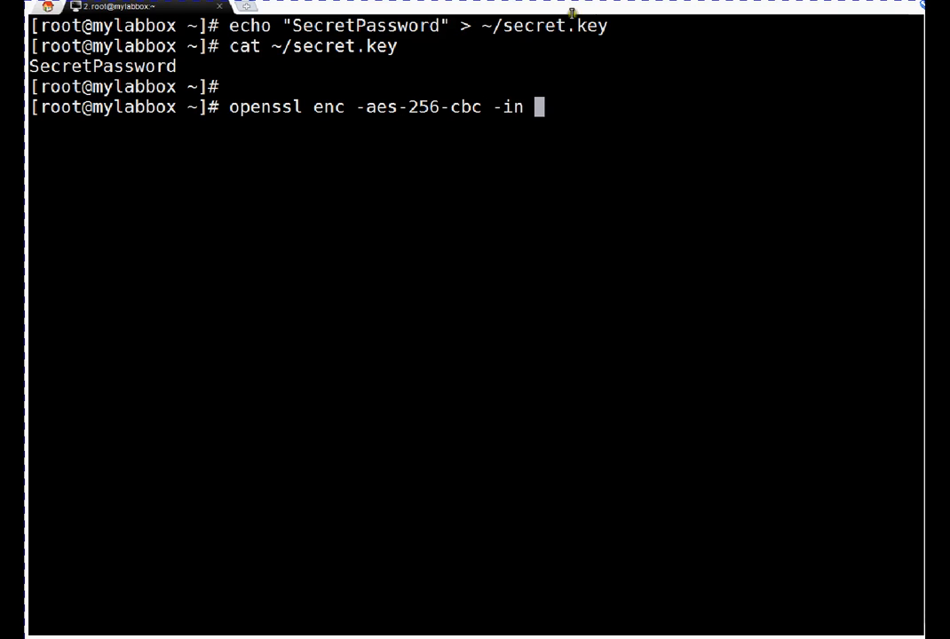
{"action": "type", "text": "~/secret.key"}
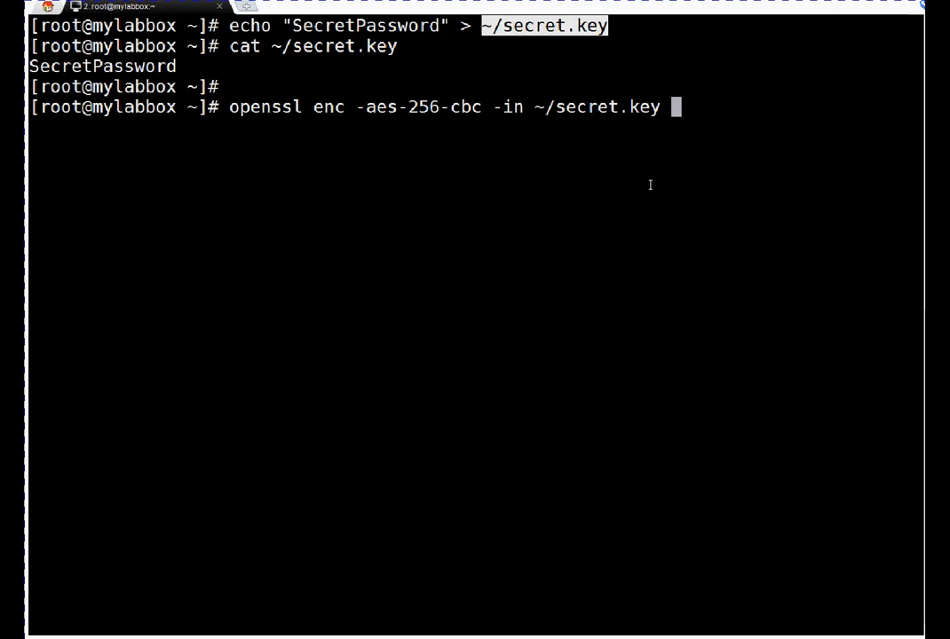
{"action": "type", "text": "-out"}
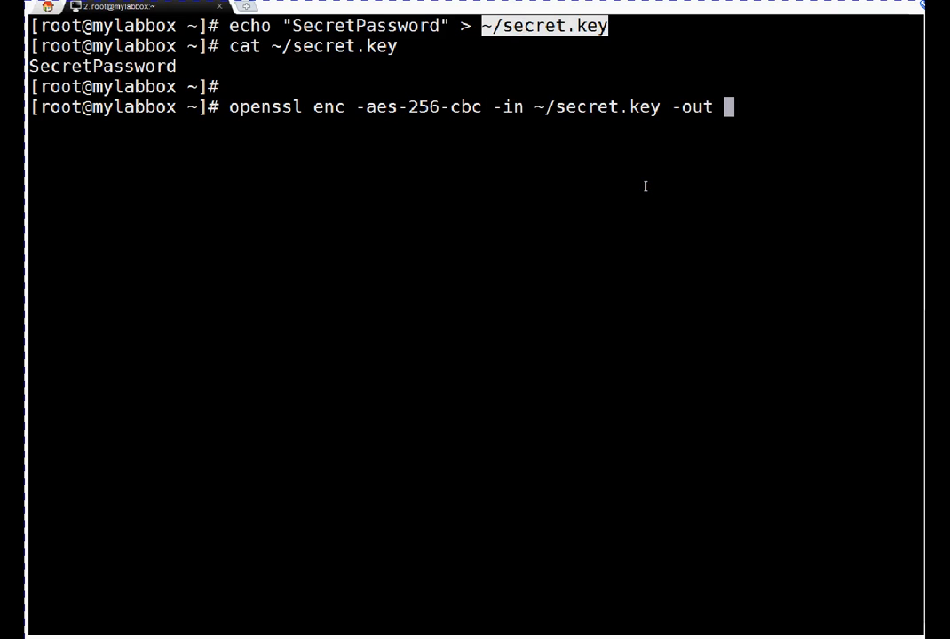
{"action": "type", "text": "~/secr"}
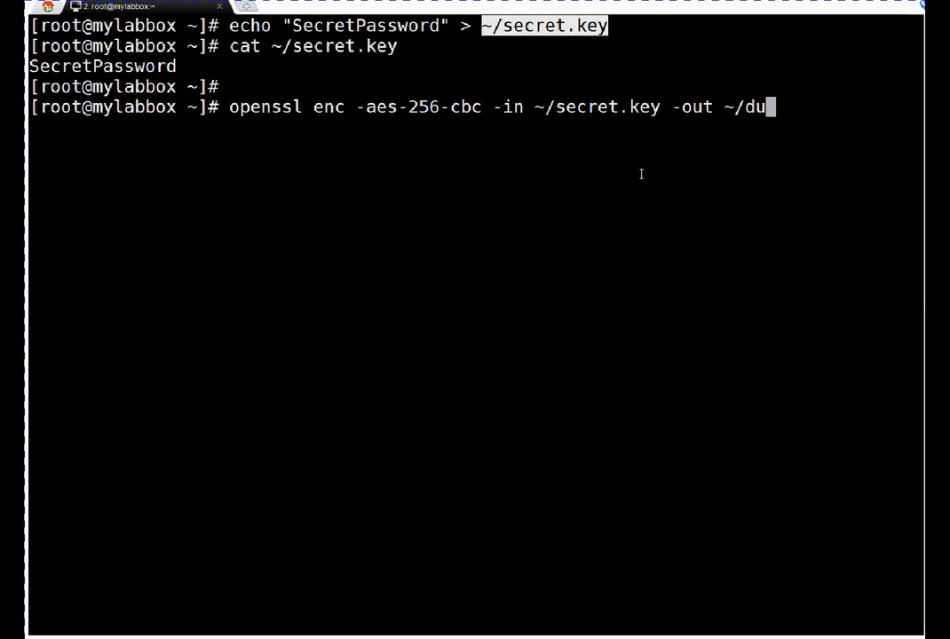
{"action": "type", "text": "mmp.fi"}
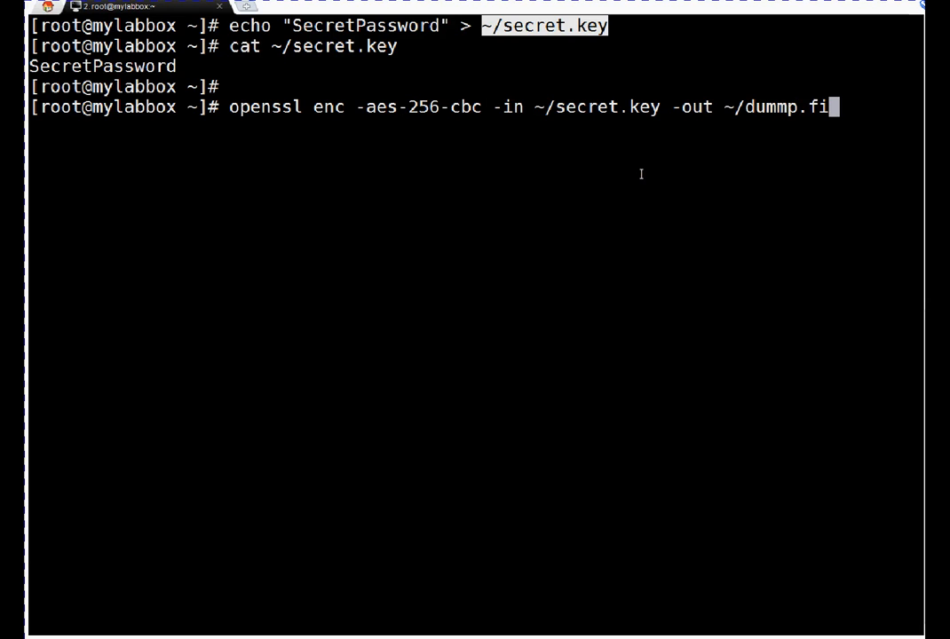
{"action": "type", "text": "le"}
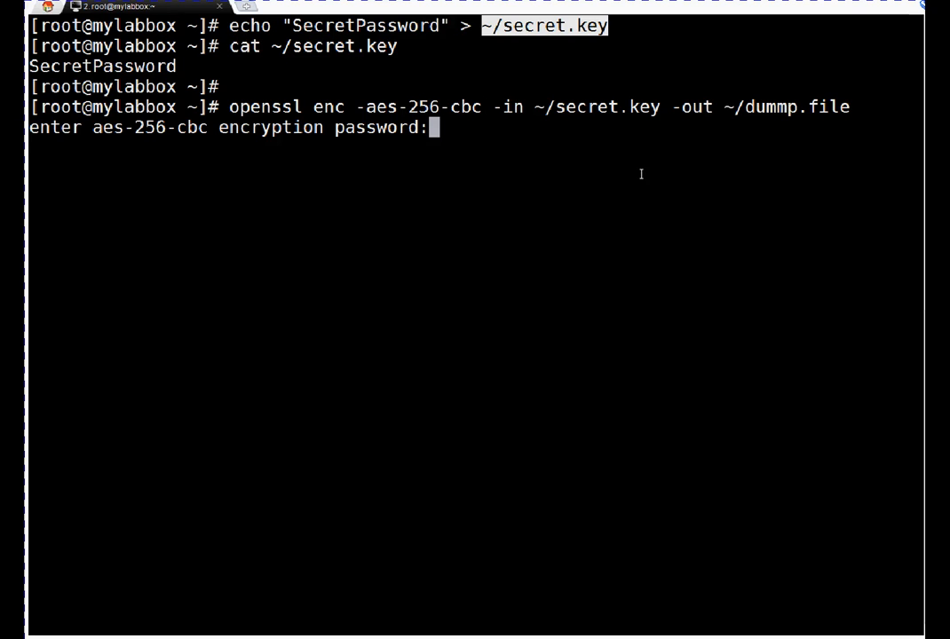
{"action": "mouse_move", "coordinate": [635, 176]}
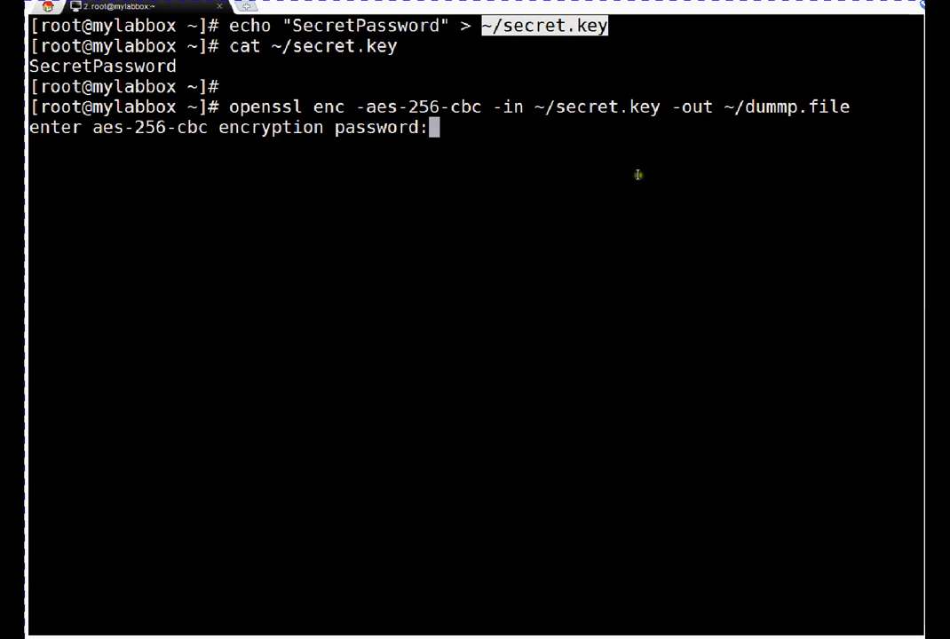
- Enter and verify the encryption password so openssl produces dummmp.file
{"action": "double_click", "coordinate": [270, 128]}
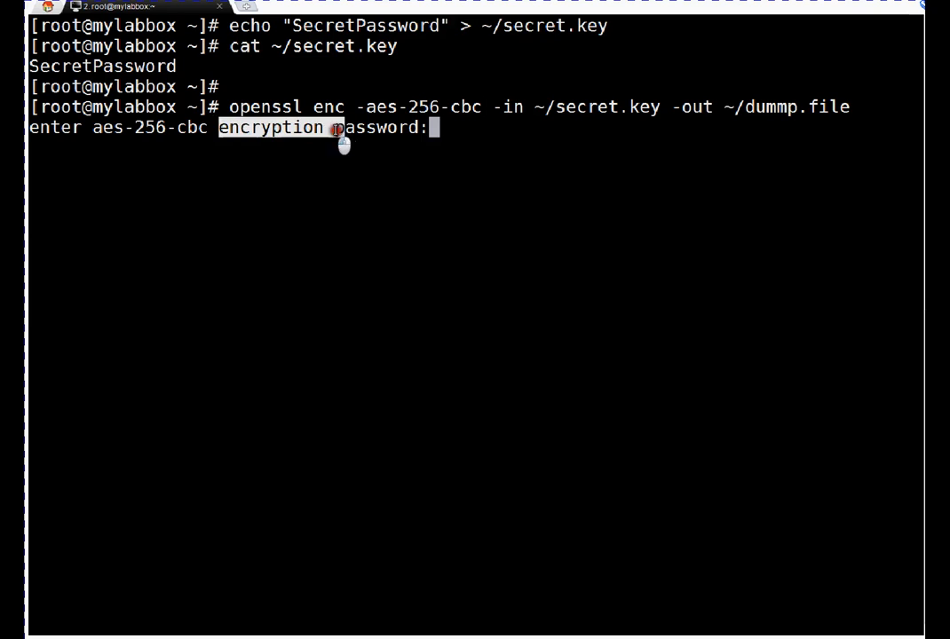
{"action": "mouse_move", "coordinate": [497, 147]}
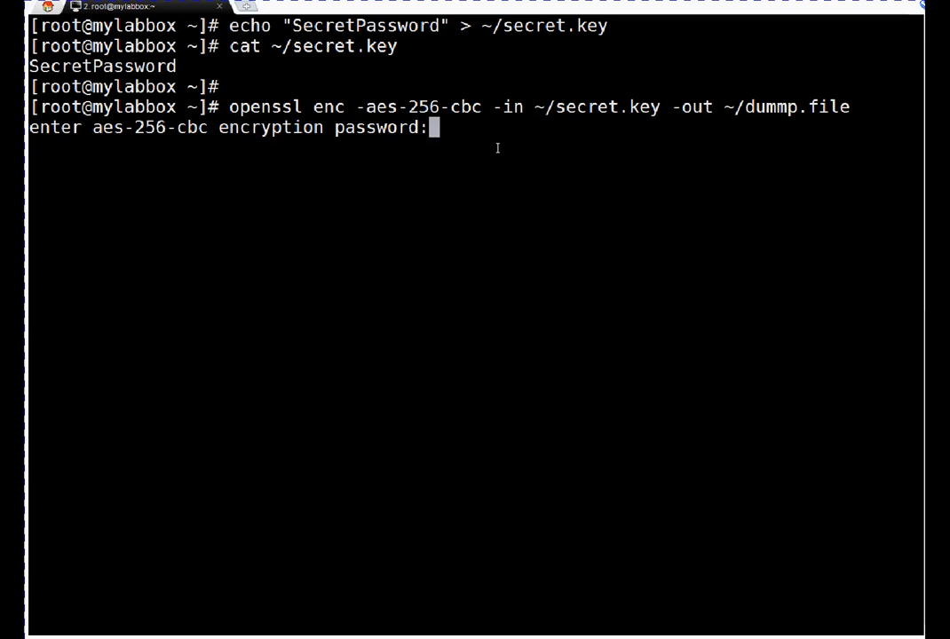
{"action": "key", "text": "Enter"}
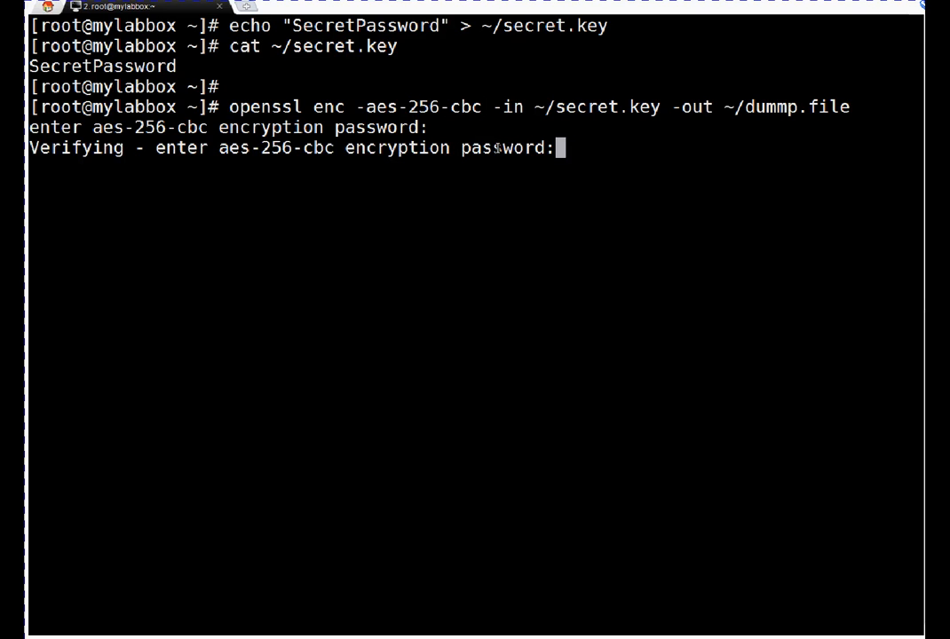
{"action": "key", "text": "Return"}
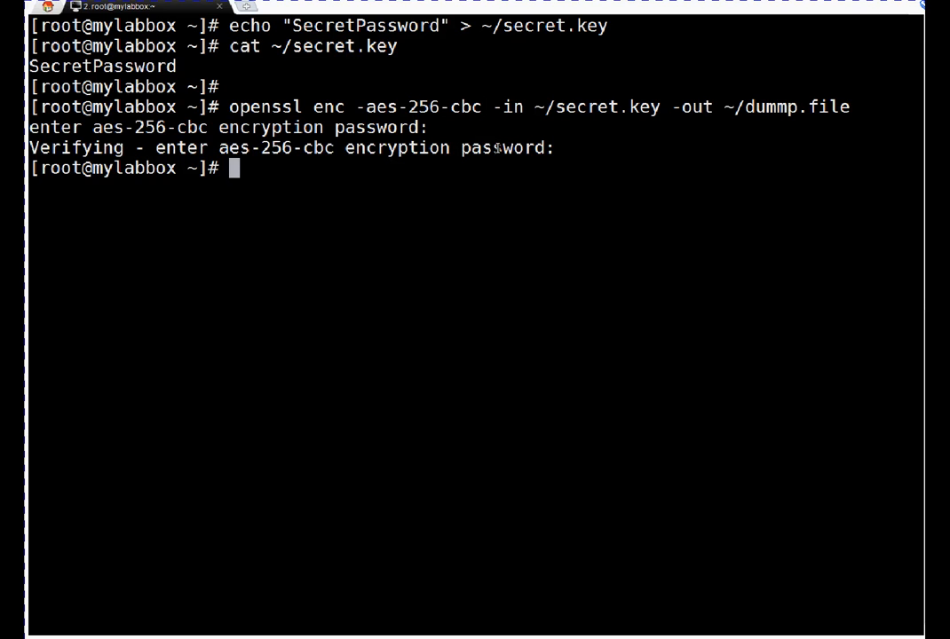
{"action": "type", "text": "ls -l"}
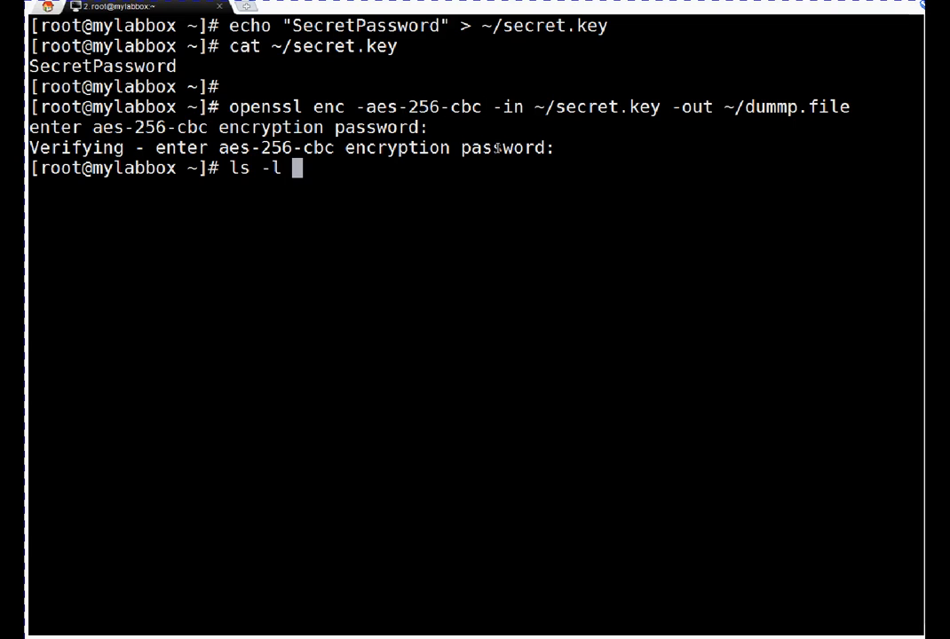
- List ~/secret.key and ~/dummmp.file with ls -l, showing 15 and 32 bytes
{"action": "type", "text": "~"}
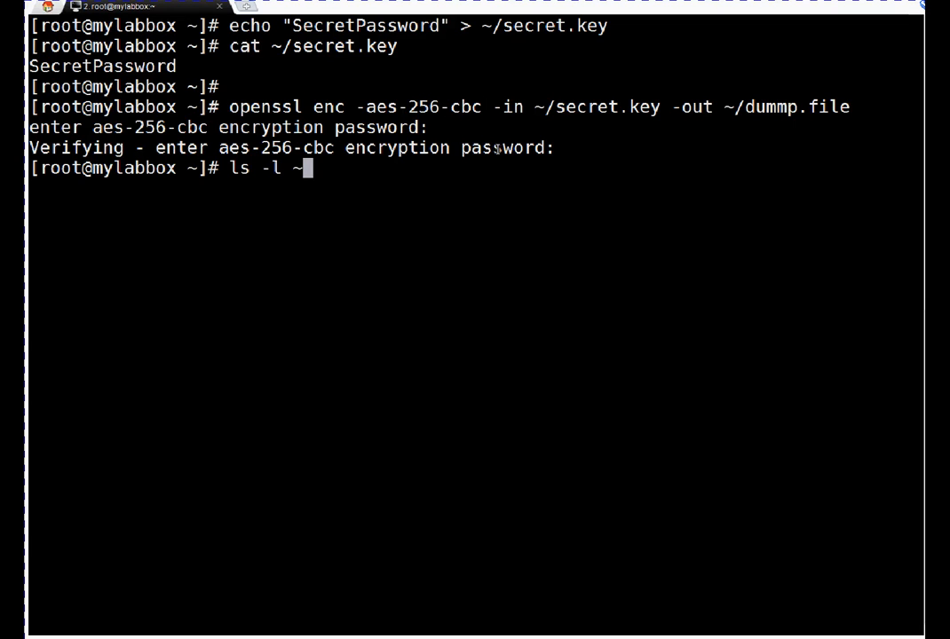
{"action": "type", "text": "secret.key"}
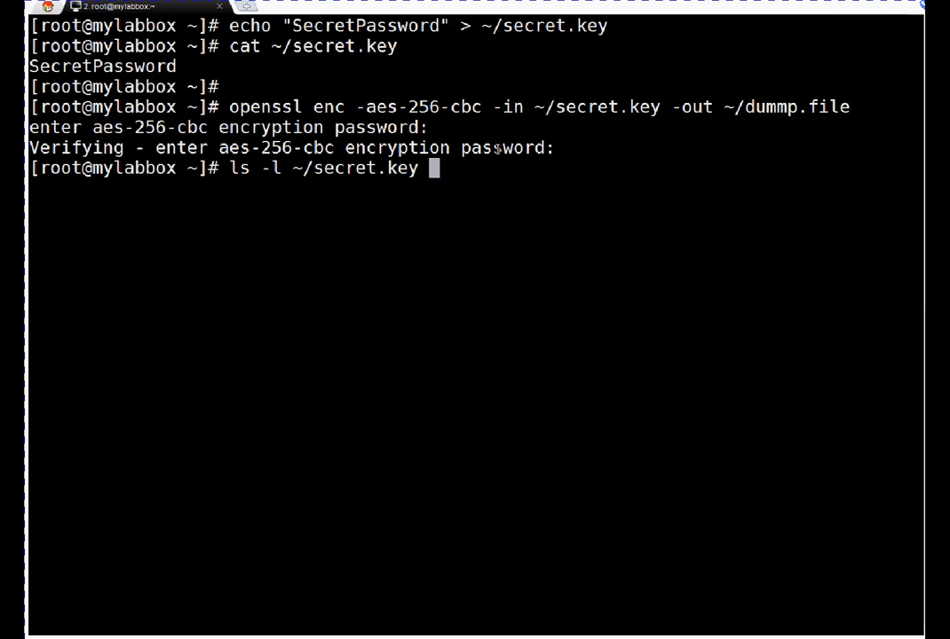
{"action": "type", "text": "~/dummp.file"}
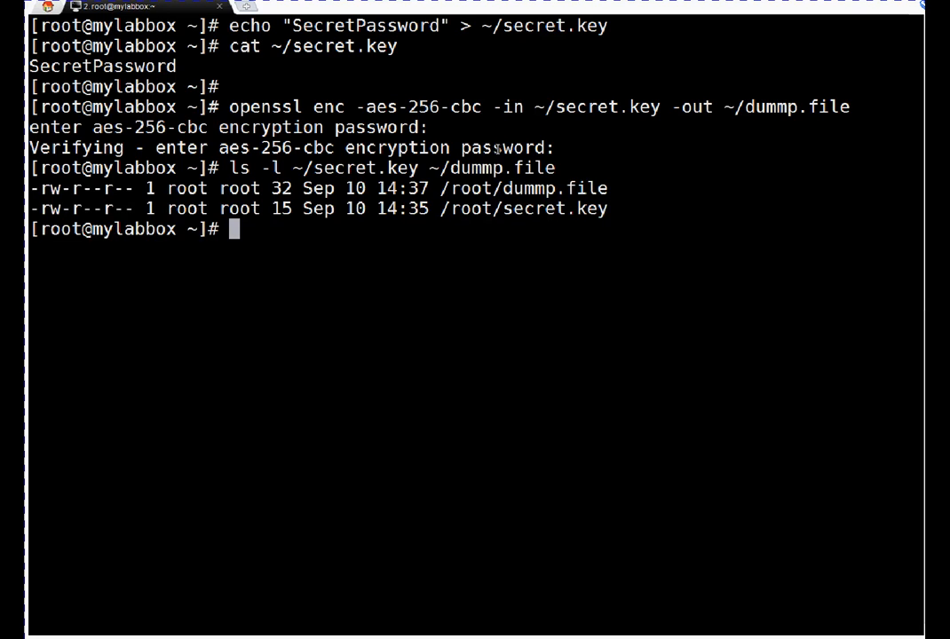
{"action": "type", "text": "rm"}
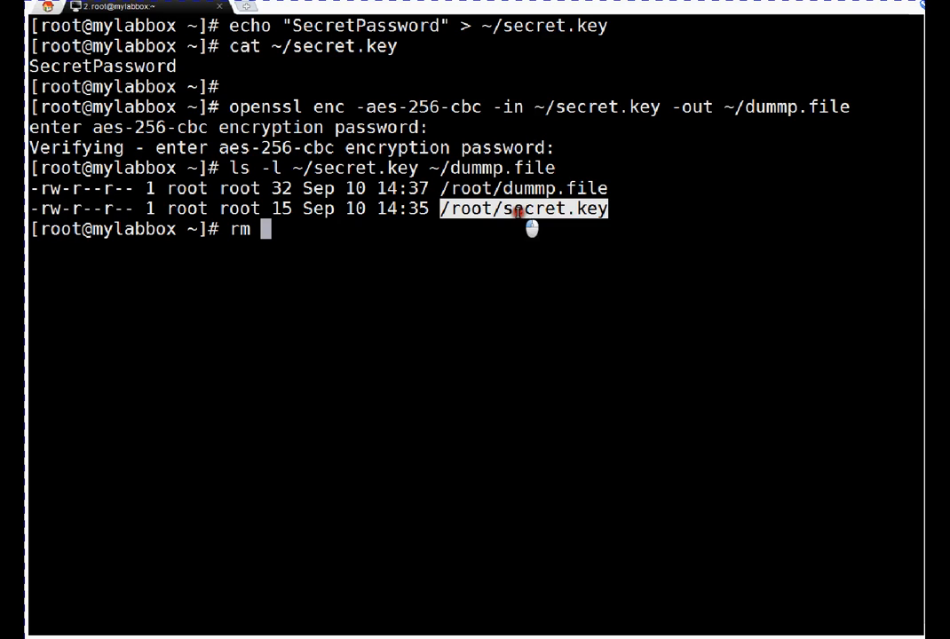
- Remove /root/secret.key and run file on dummmp.file, reported as data
{"action": "type", "text": "/root/secret.key"}
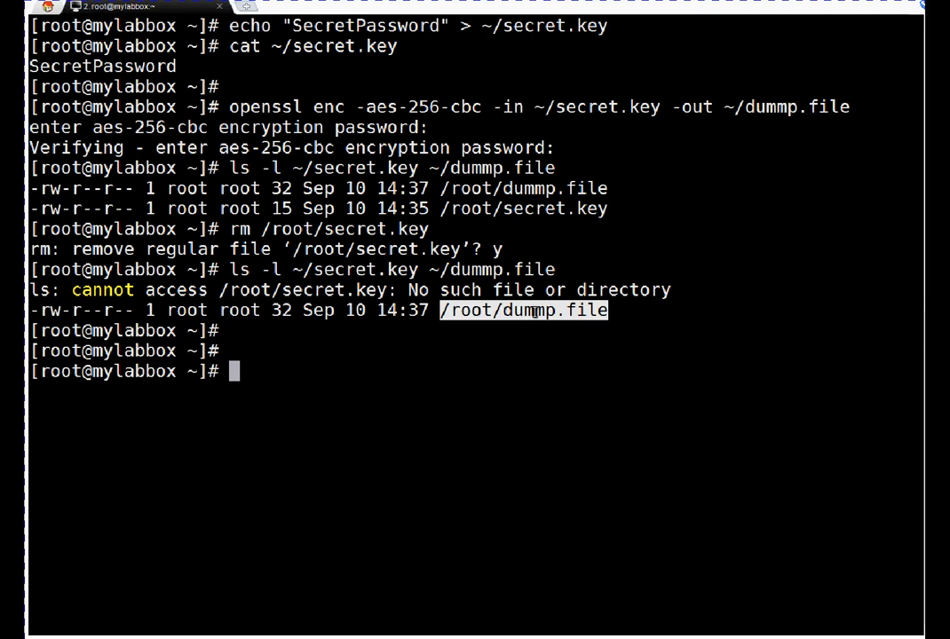
{"action": "type", "text": "file /root/dummp.file"}
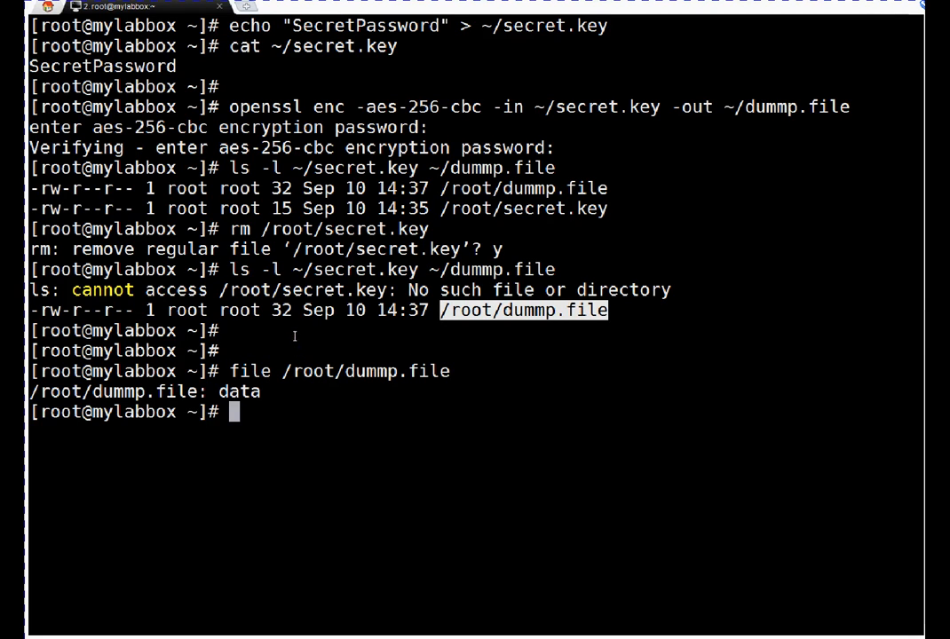
{"action": "type", "text": "cat /root/dummp.file"}
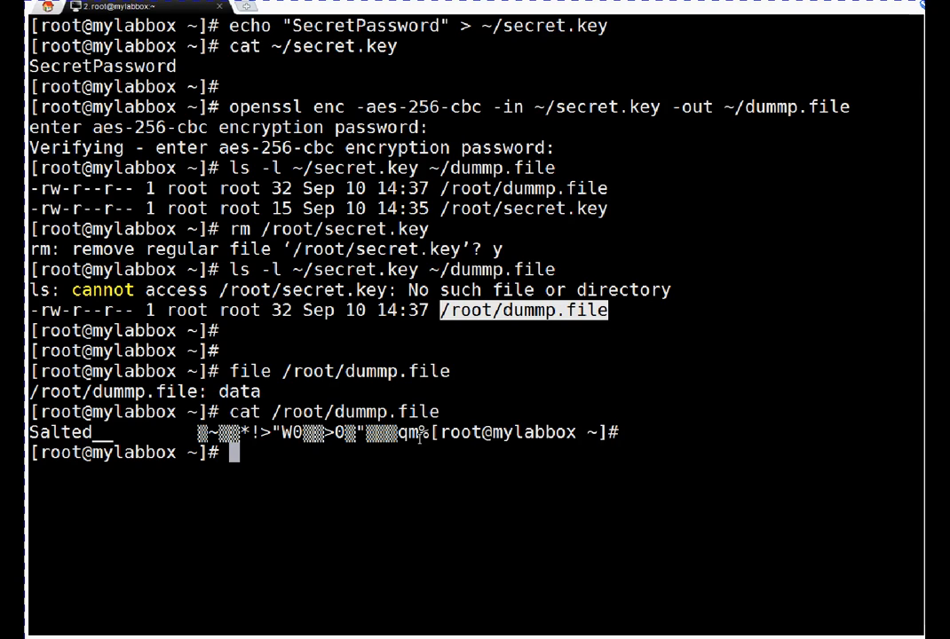
{"action": "mouse_move", "coordinate": [125, 440]}
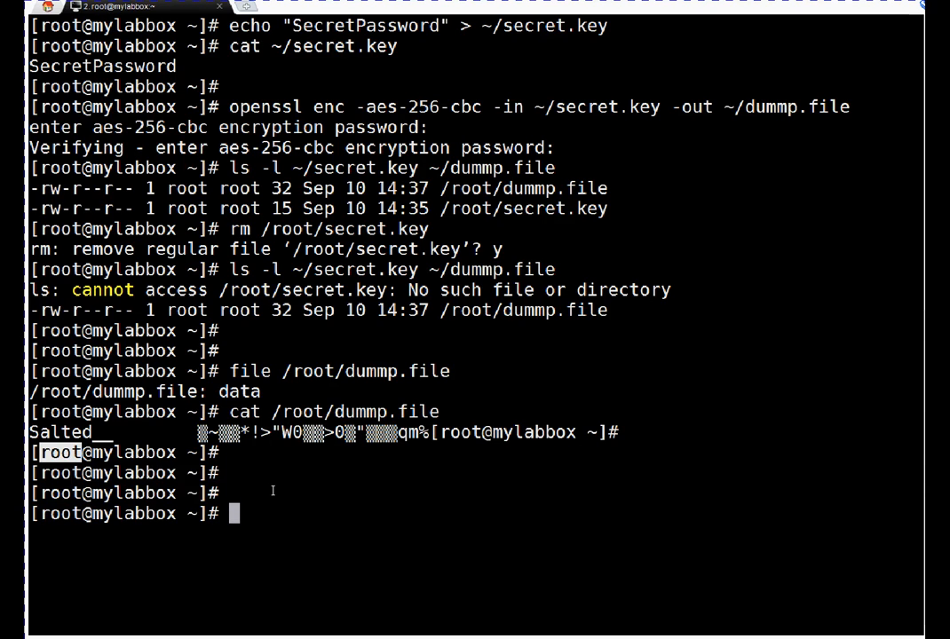
{"action": "mouse_move", "coordinate": [273, 490]}
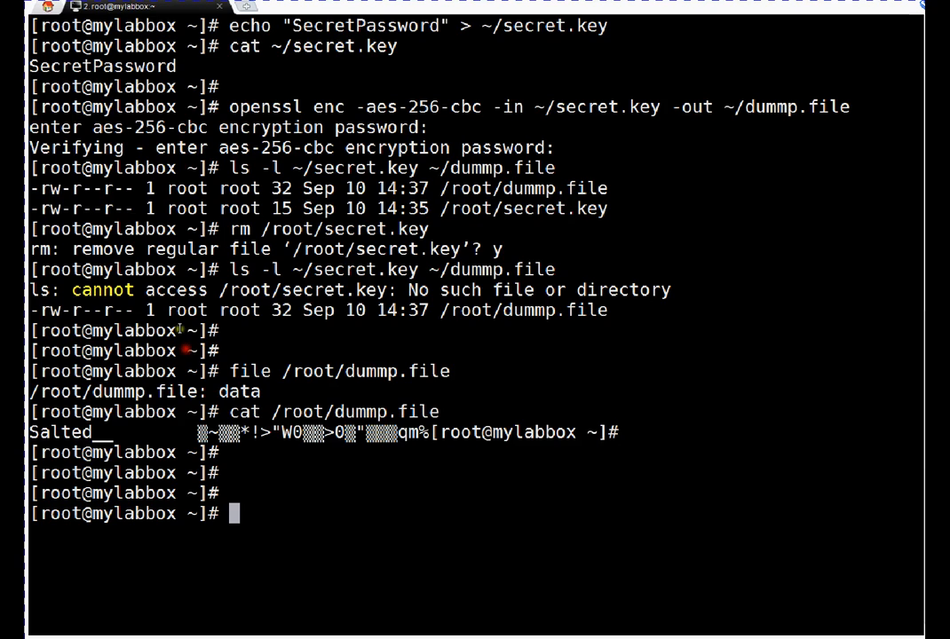
- Run openssl enc -aes-256-cbc -d on dummp.file, redirecting output to ~/secret.key
{"action": "type", "text": "openssl"}
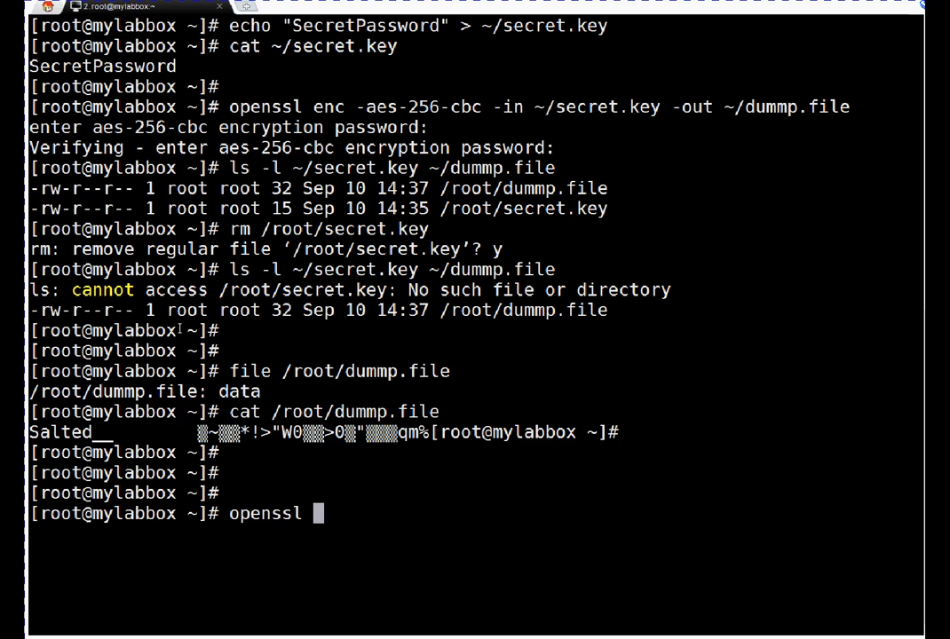
{"action": "type", "text": "enc"}
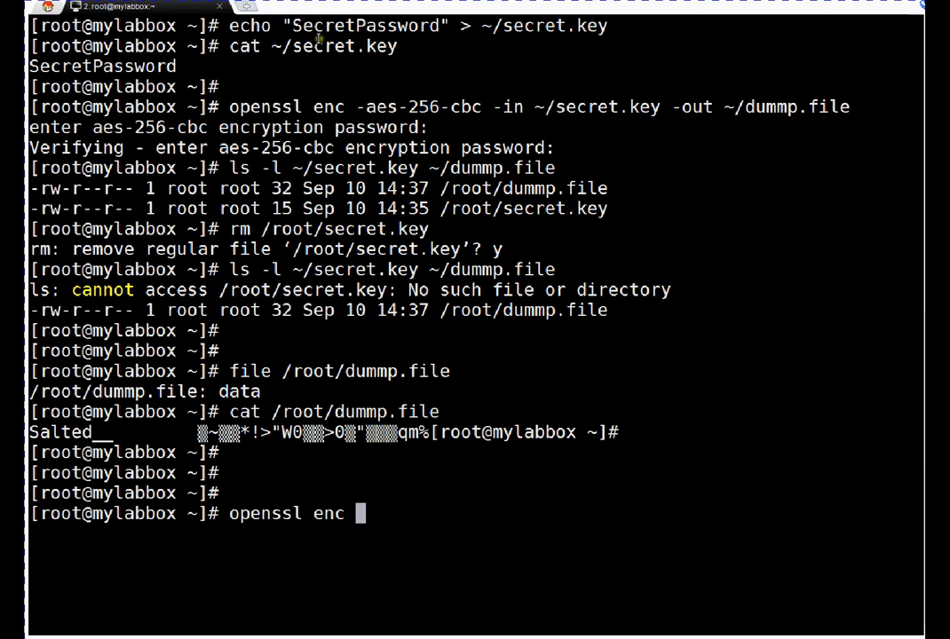
{"action": "type", "text": "-aes-256-cbc"}
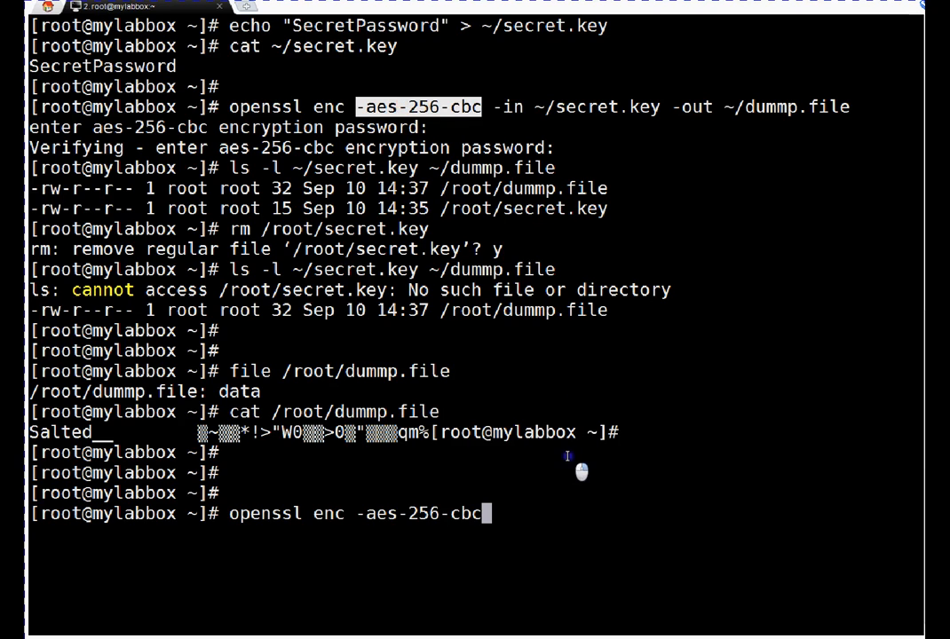
{"action": "mouse_move", "coordinate": [434, 107]}
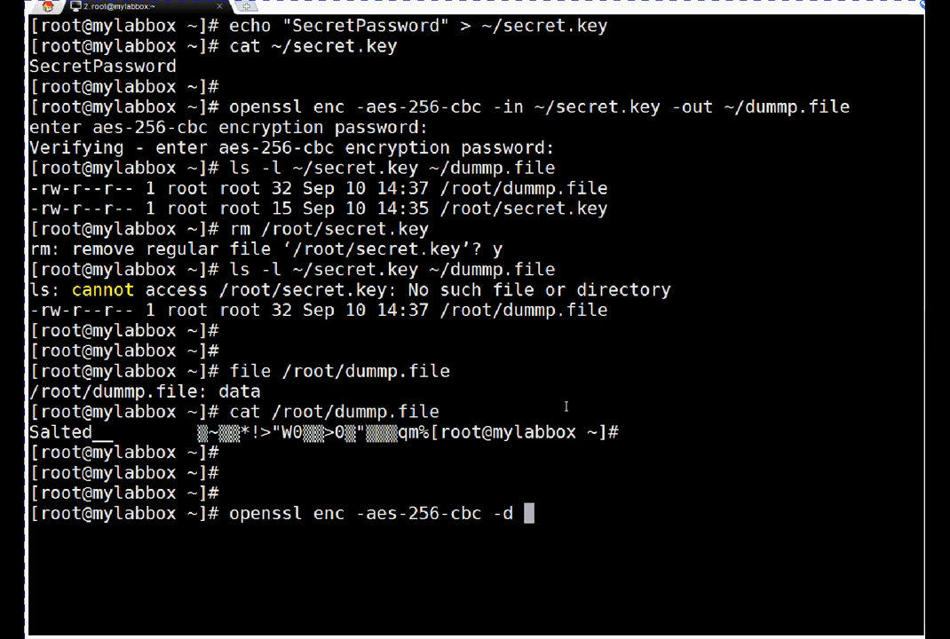
{"action": "type", "text": "-i"}
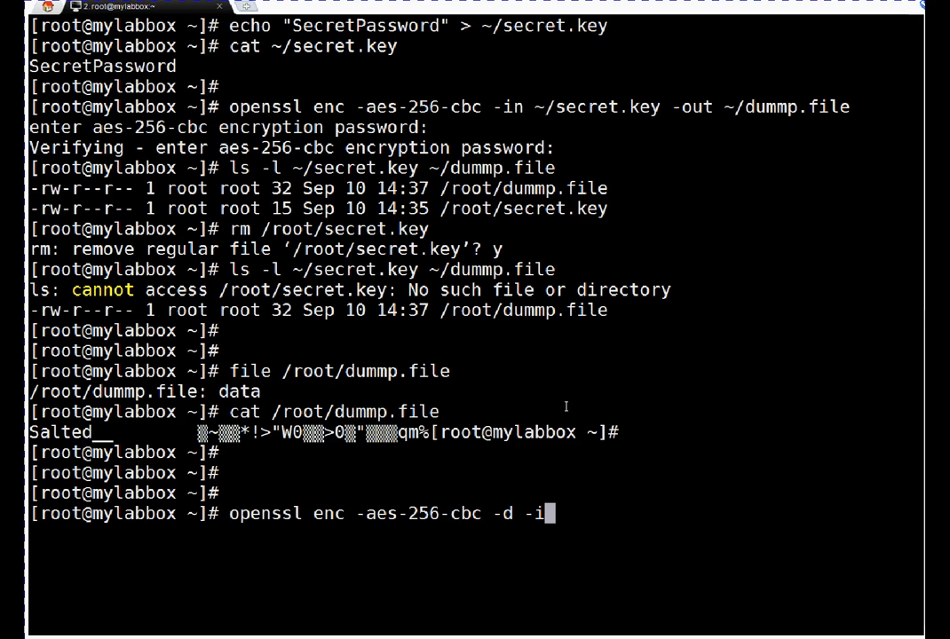
{"action": "type", "text": "n ~/dummp.file"}
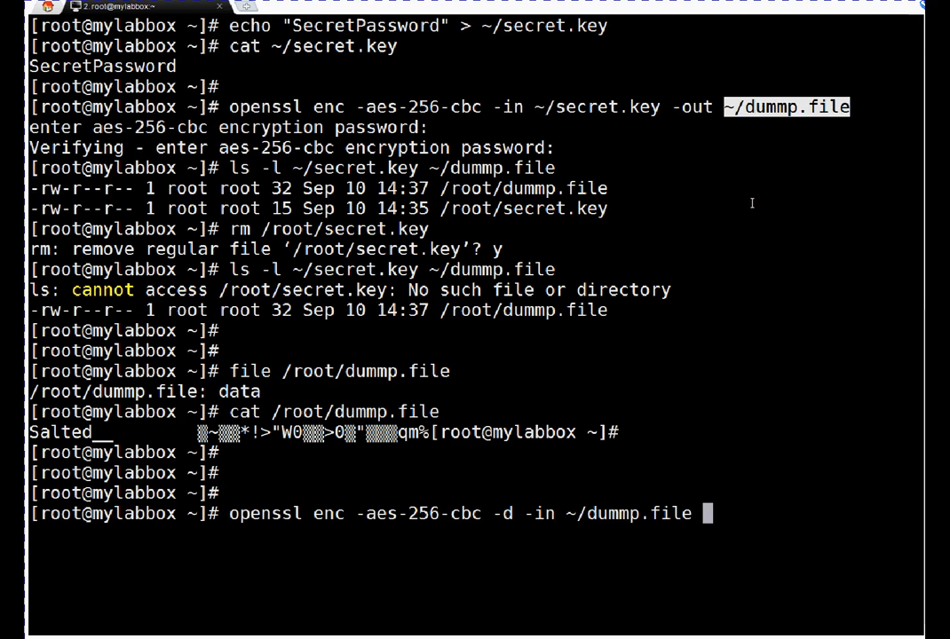
{"action": "type", "text": ">"}
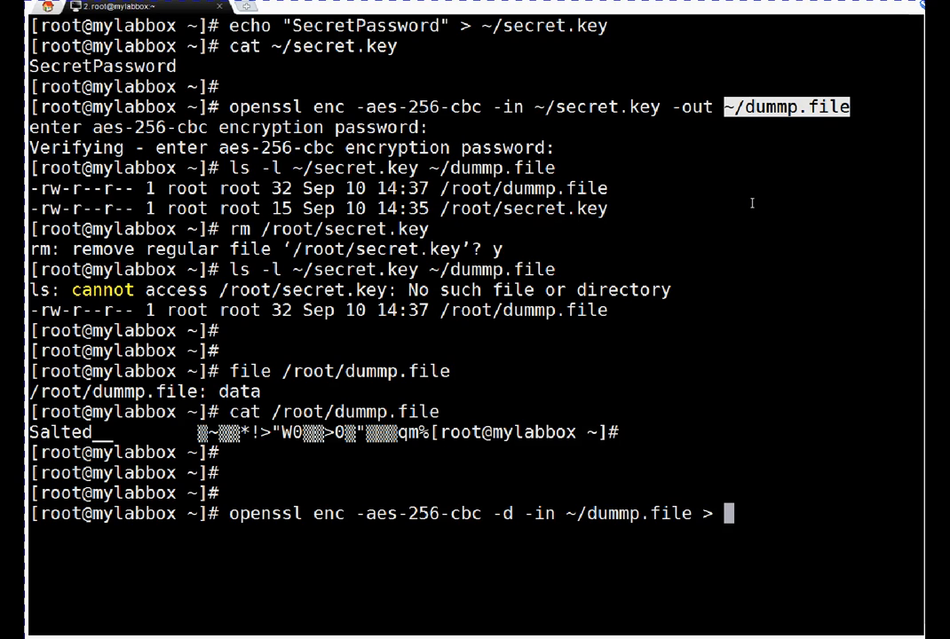
{"action": "type", "text": "~/"}
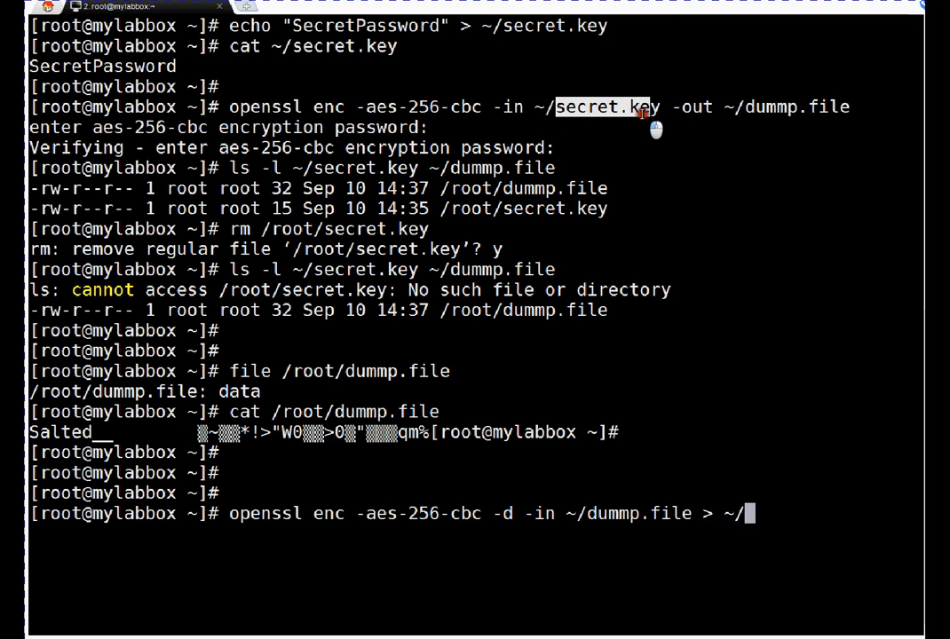
{"action": "type", "text": "secret.key"}
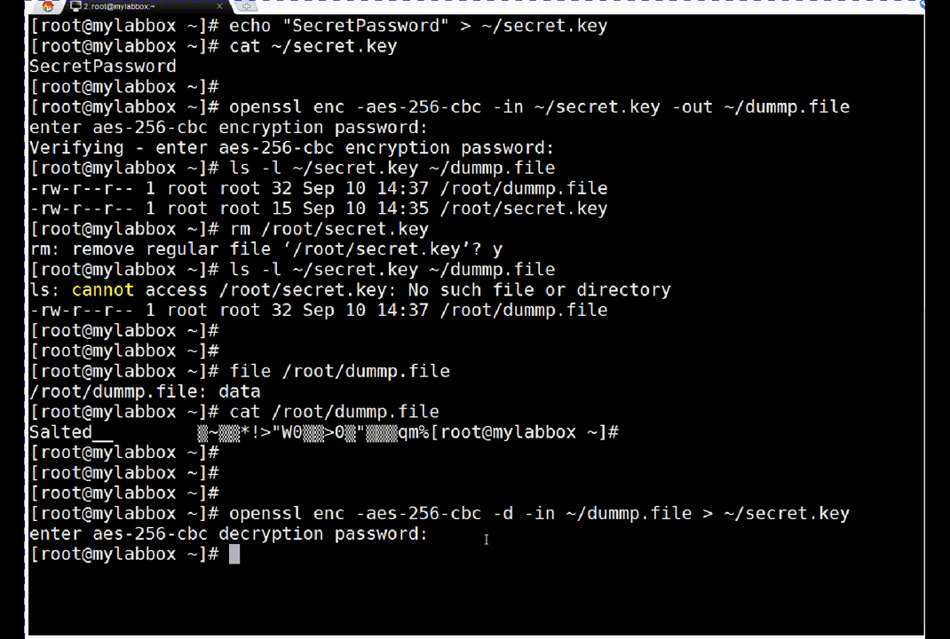
- Run ls -l on both files, showing secret.key restored at 15 bytes beside 32-byte dummp.file
{"action": "type", "text": "ls -l ~/secret.key ~/dummp.file"}
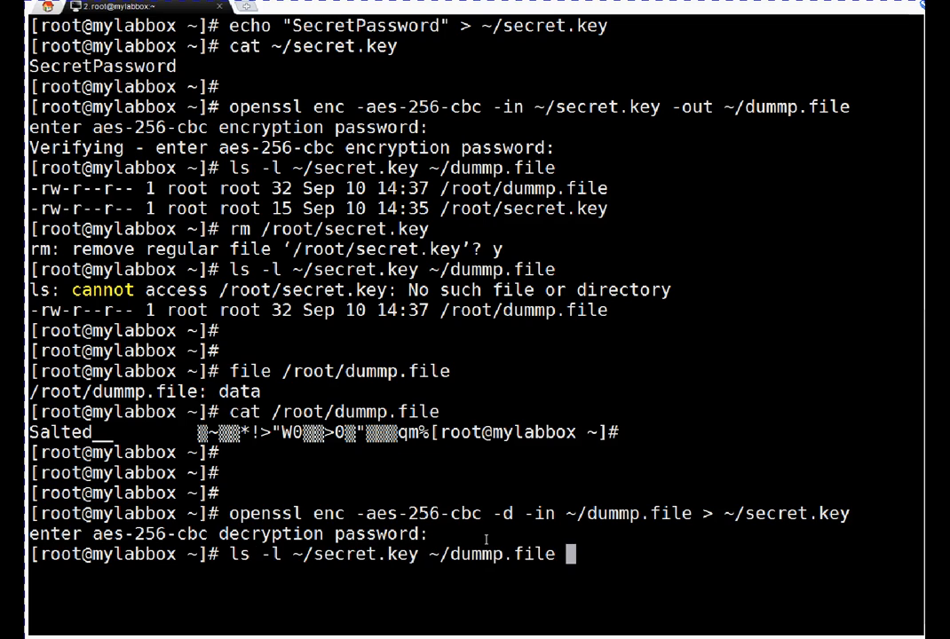
{"action": "mouse_move", "coordinate": [418, 554]}
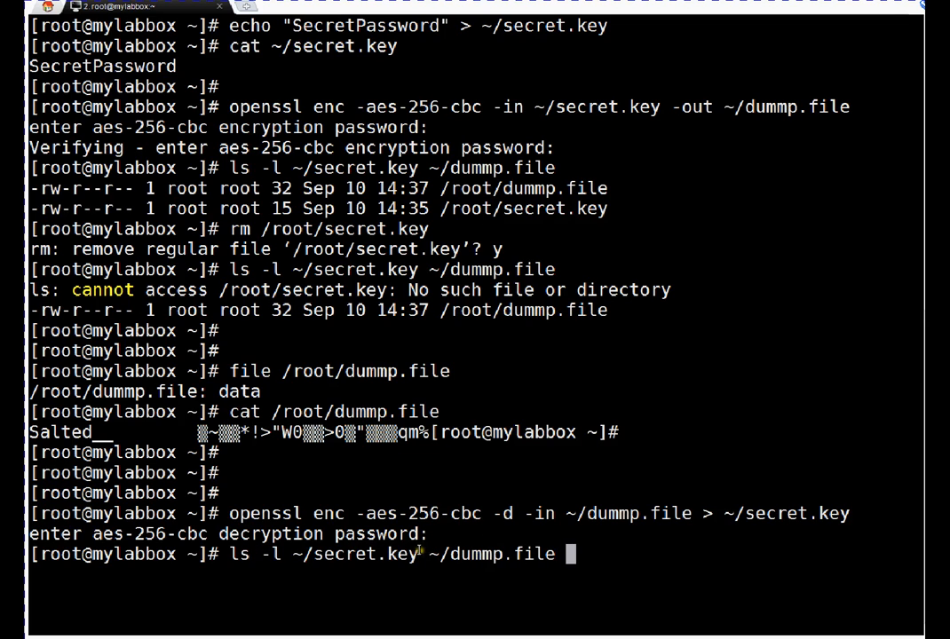
{"action": "double_click", "coordinate": [353, 554]}
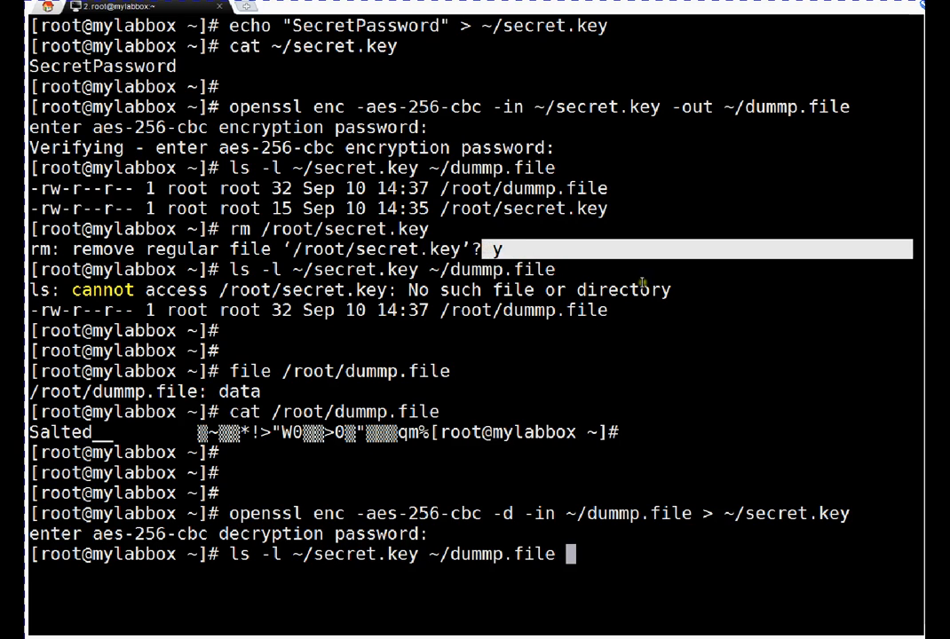
{"action": "double_click", "coordinate": [620, 289]}
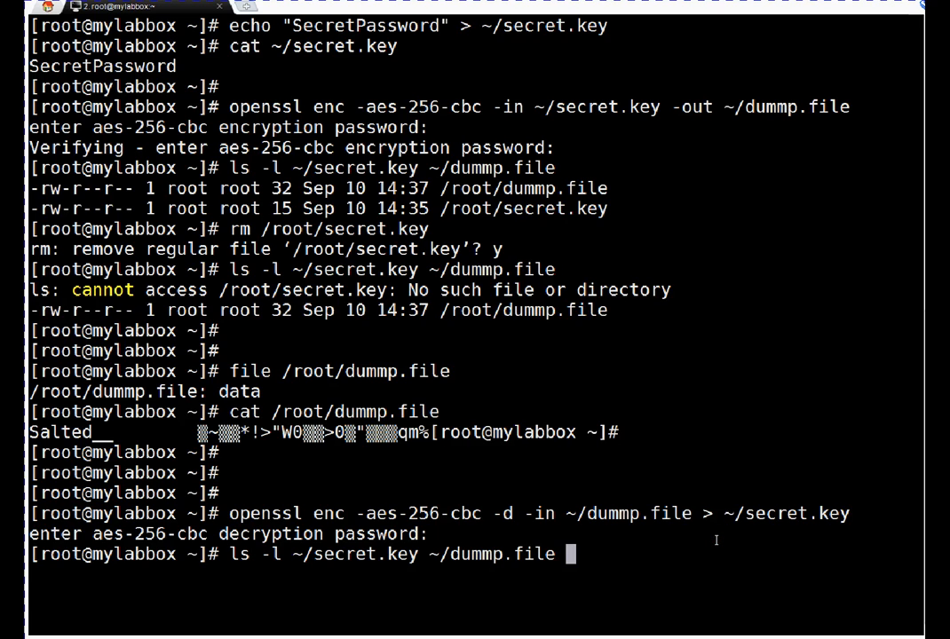
{"action": "key", "text": "Return"}
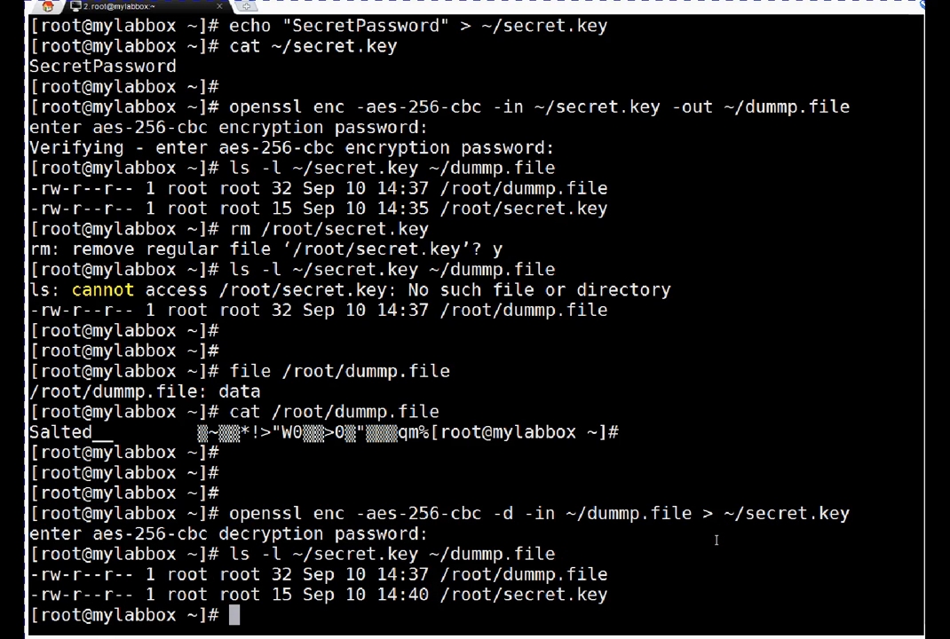
{"action": "mouse_move", "coordinate": [698, 525]}
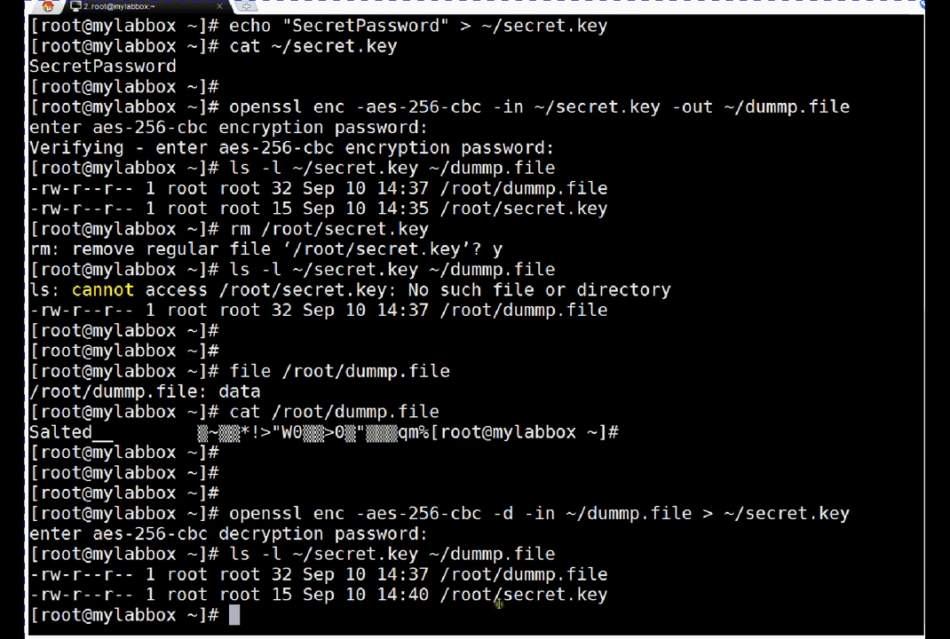
{"action": "double_click", "coordinate": [543, 597]}
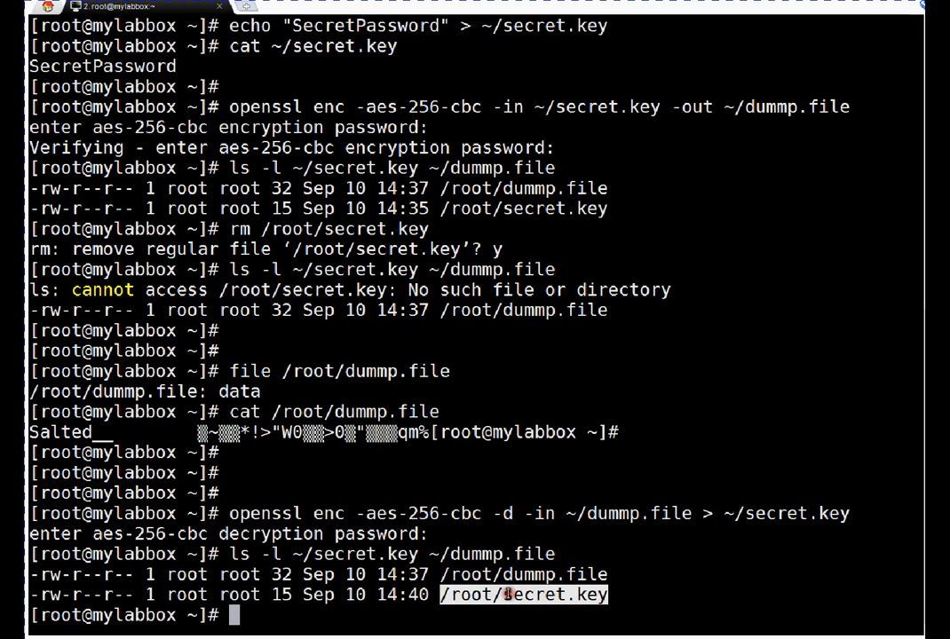
{"action": "type", "text": "cat"}
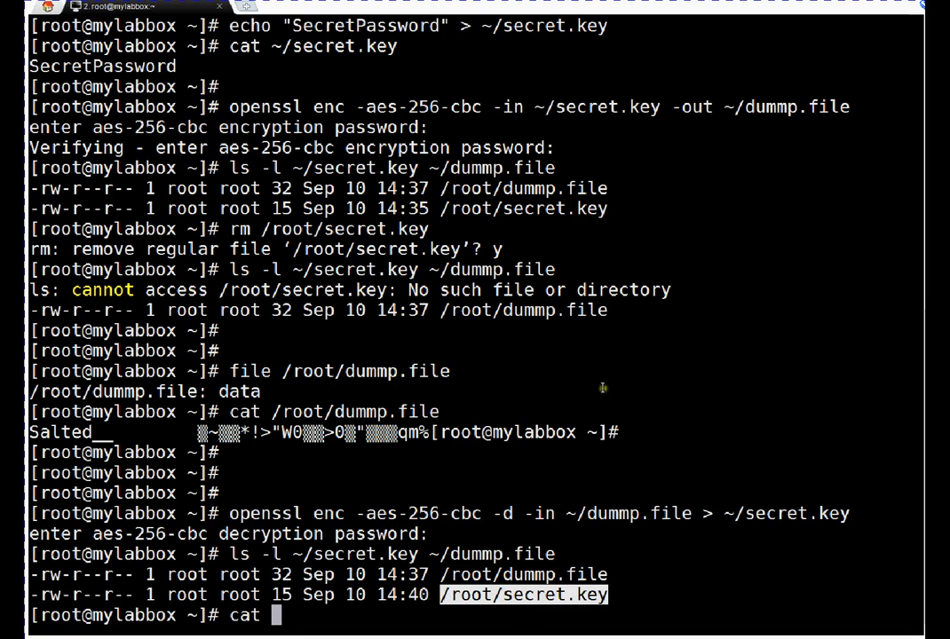
{"action": "type", "text": "/root/secret.key"}
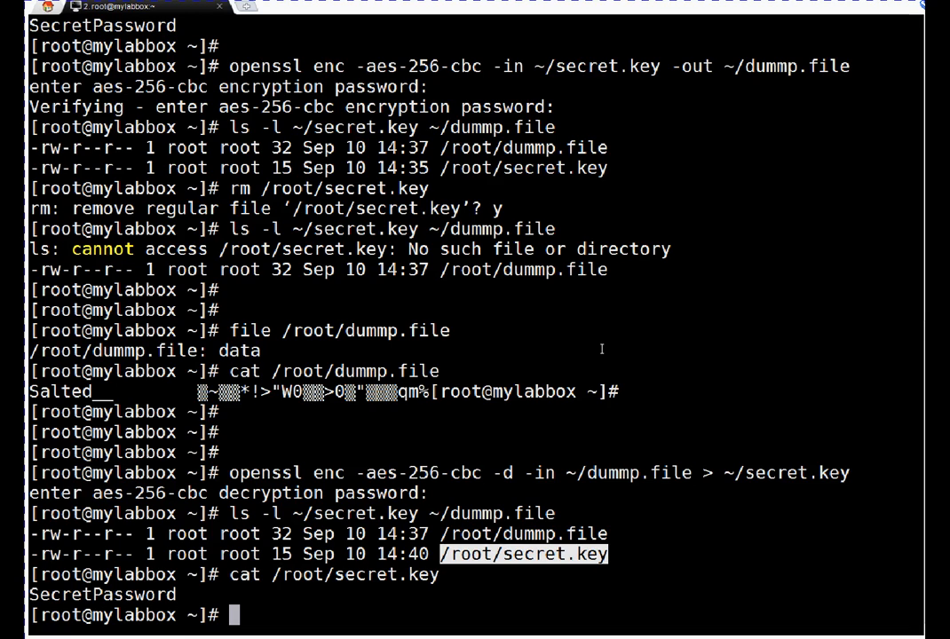
{"action": "mouse_move", "coordinate": [418, 371]}
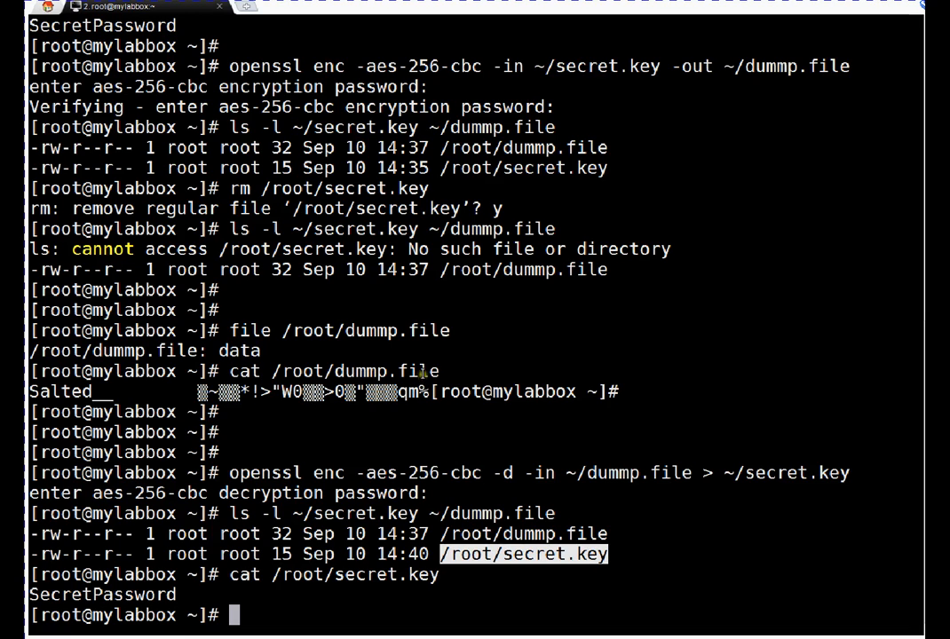